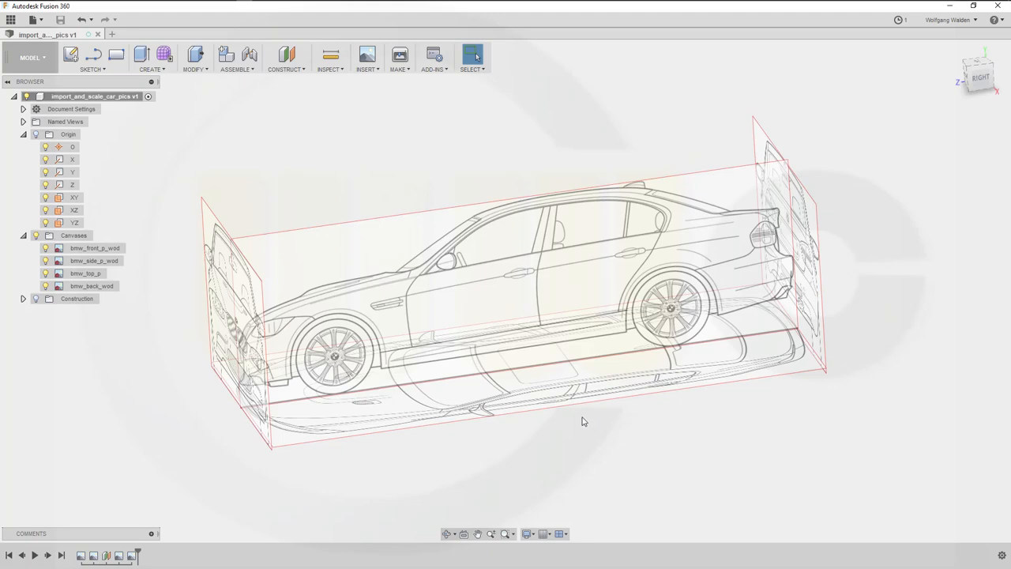
mouse_move(585, 426)
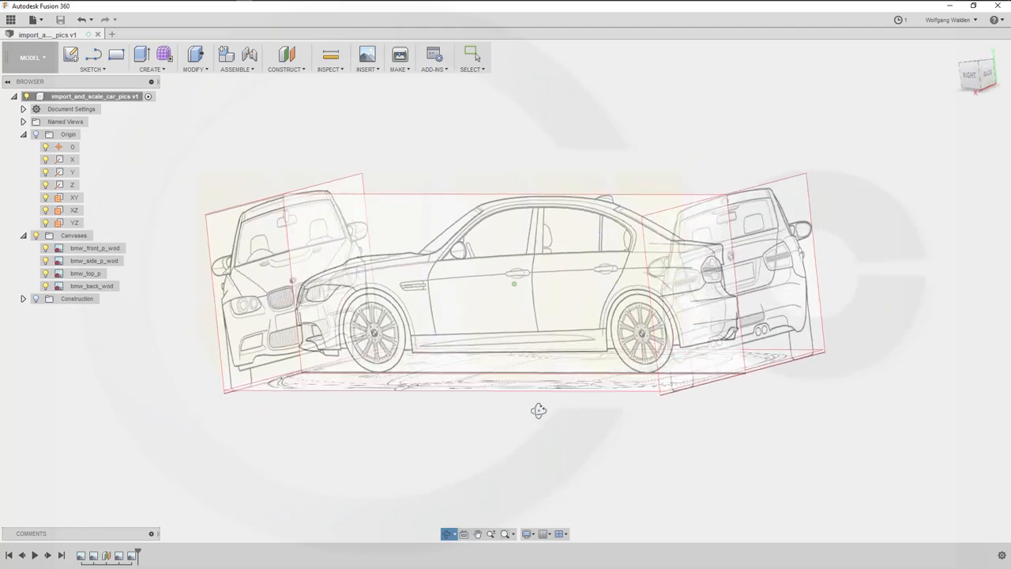
Orbit around the design and turn on visibility of the origin planes
left_click_drag(539, 410, 617, 416)
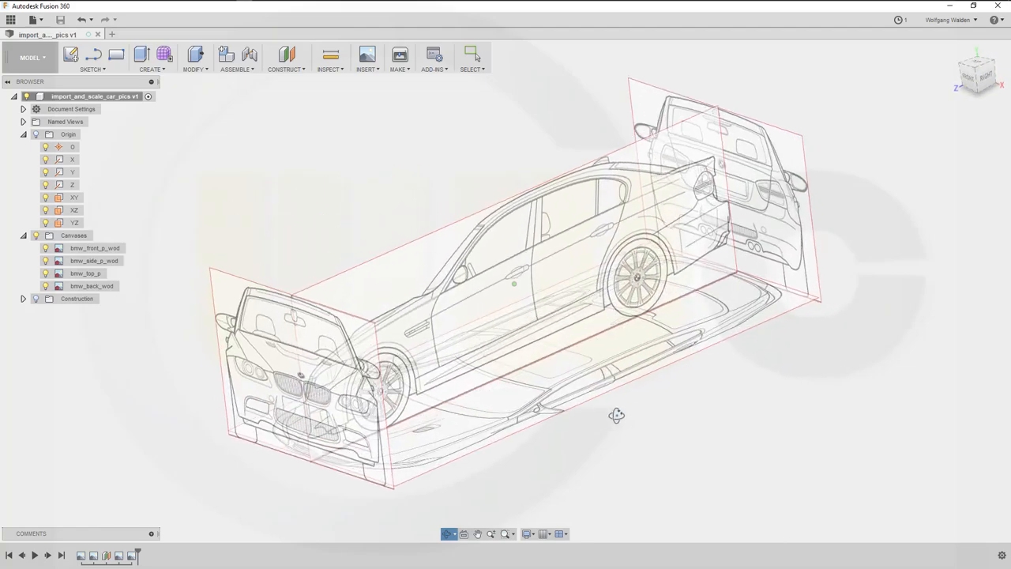
left_click_drag(616, 415, 589, 404)
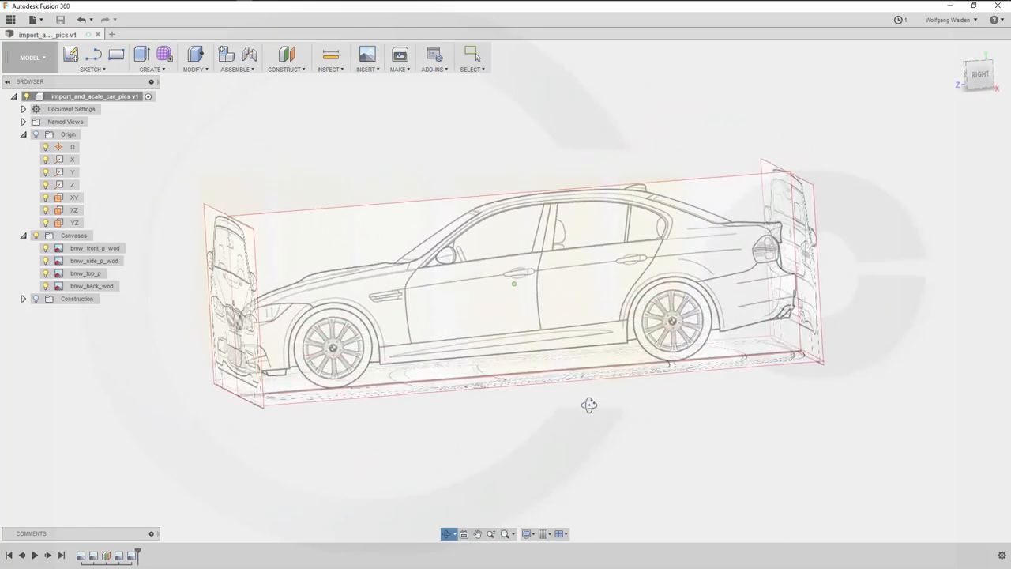
left_click_drag(589, 405, 593, 377)
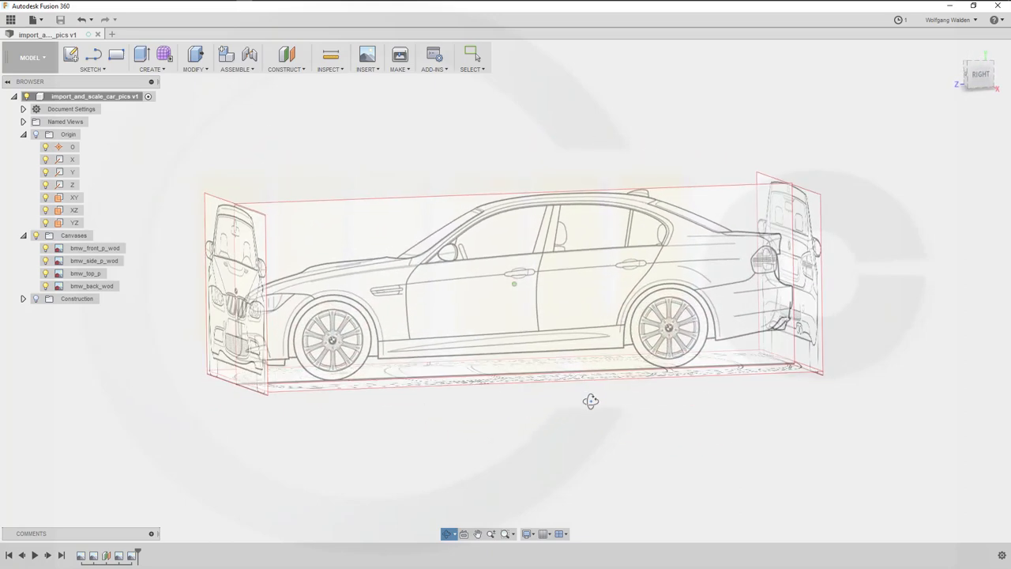
left_click_drag(590, 400, 587, 419)
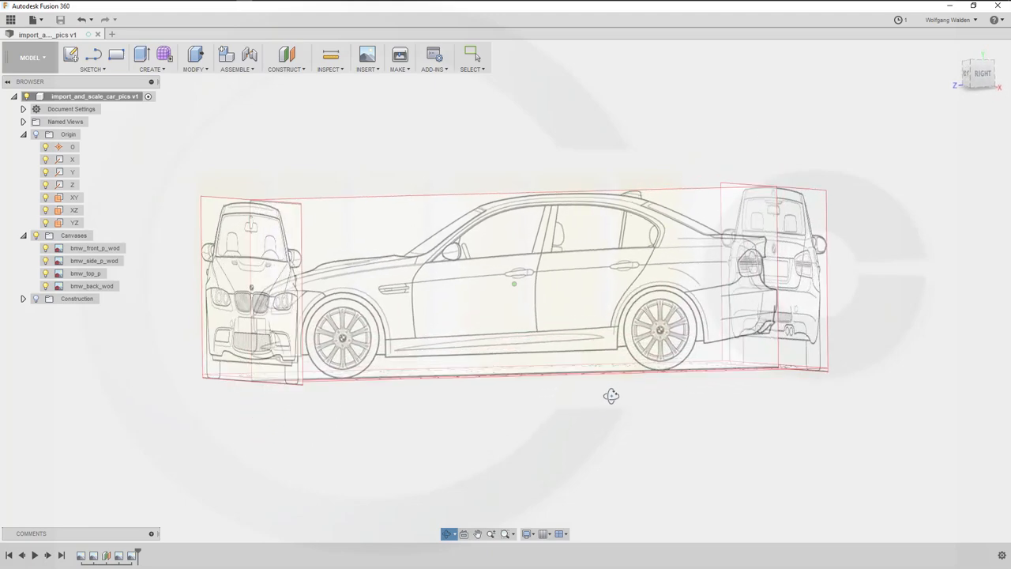
left_click_drag(610, 395, 588, 418)
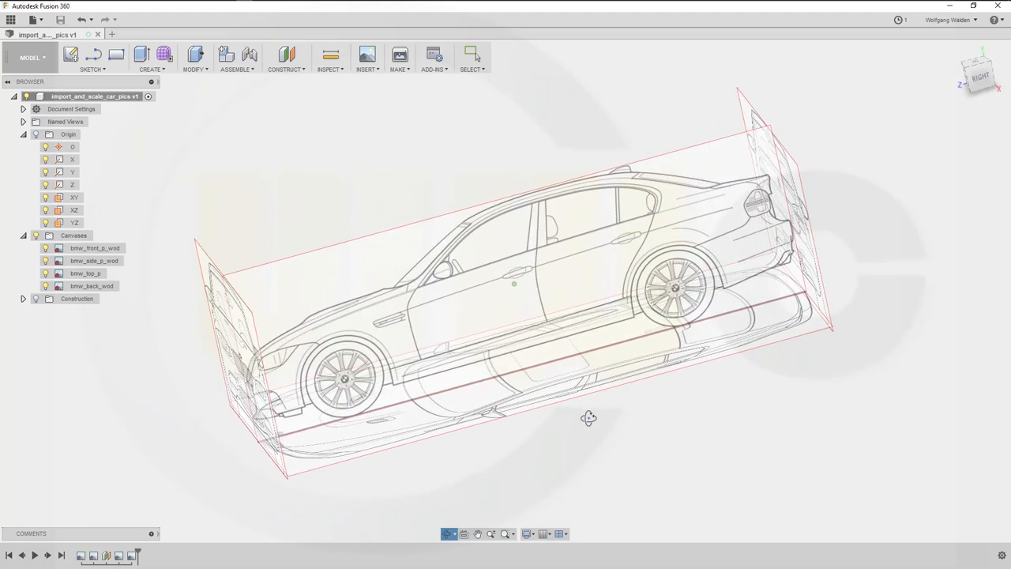
left_click(363, 55)
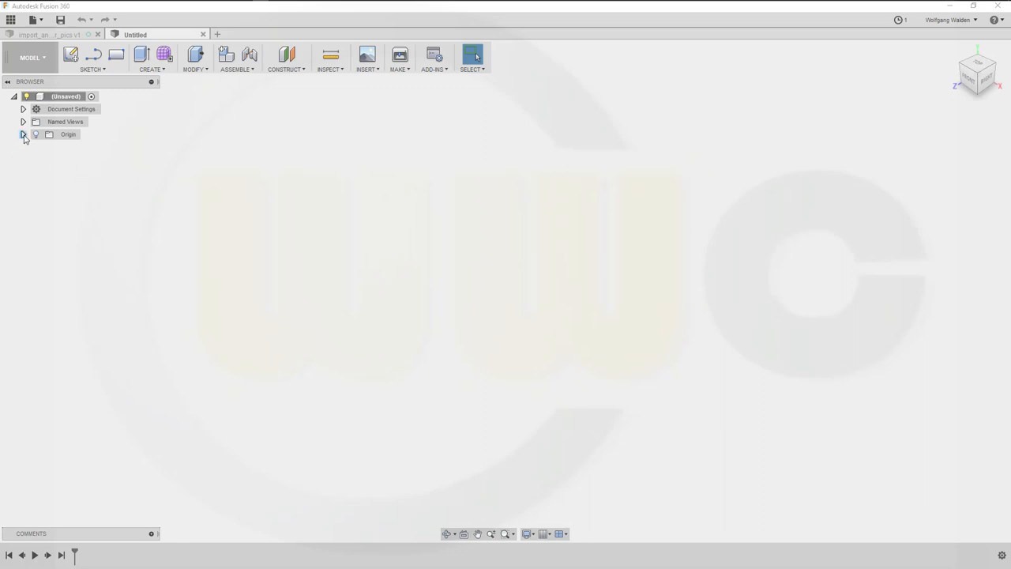
left_click(38, 135)
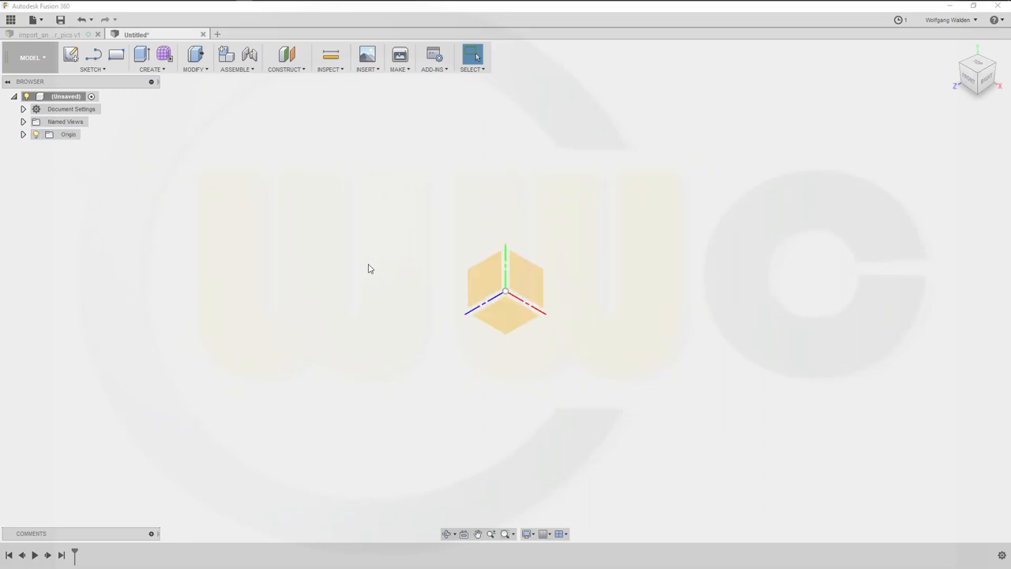
mouse_move(546, 274)
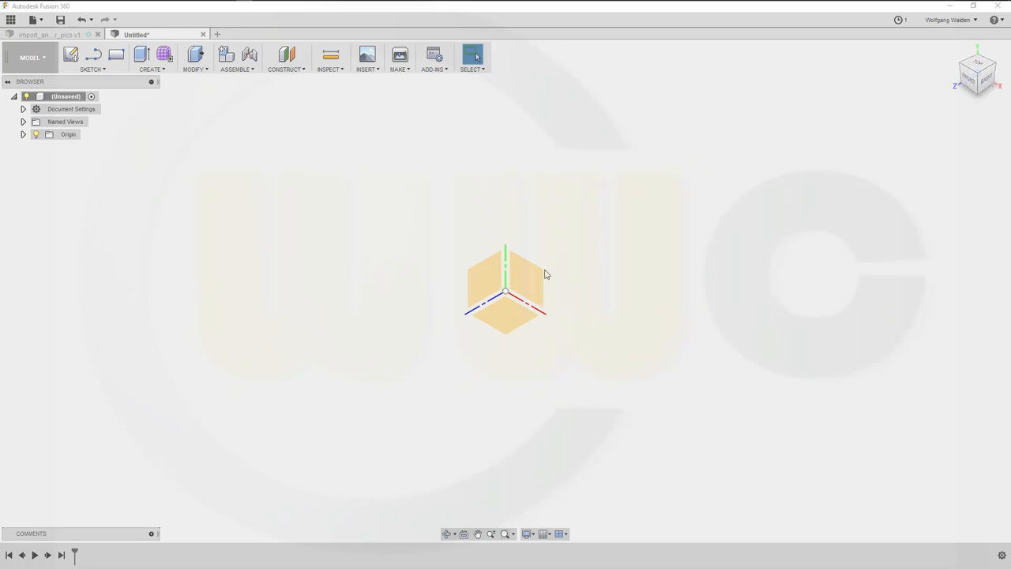
mouse_move(377, 76)
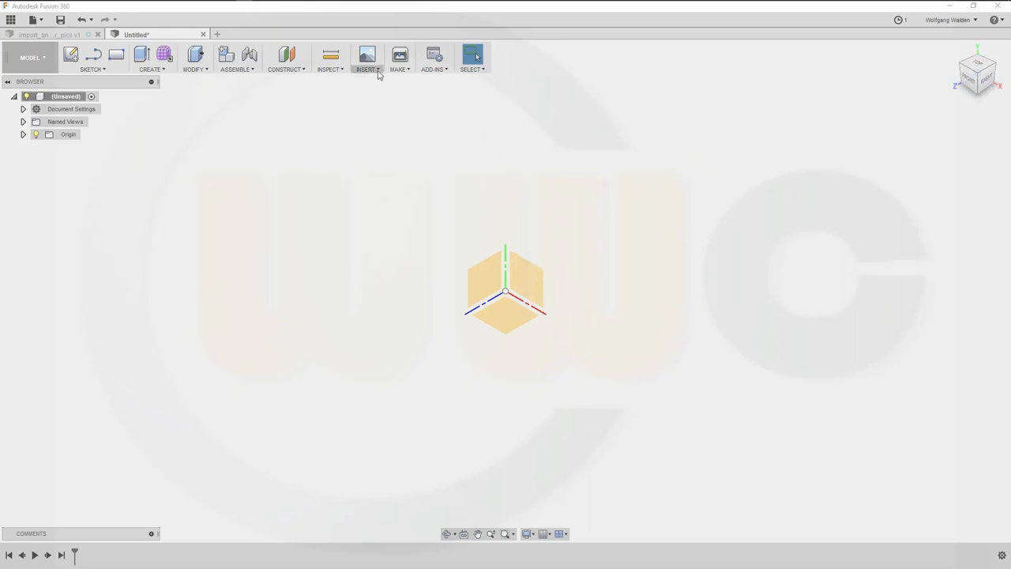
Start an attached canvas on the XY plane and select the bmw_front_p_wod image
left_click(364, 55)
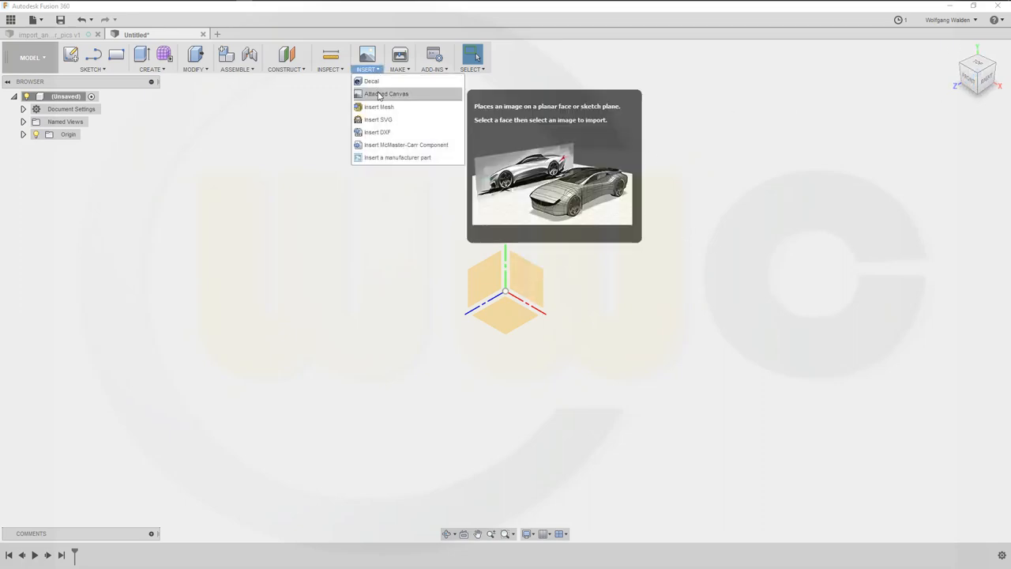
left_click(386, 93)
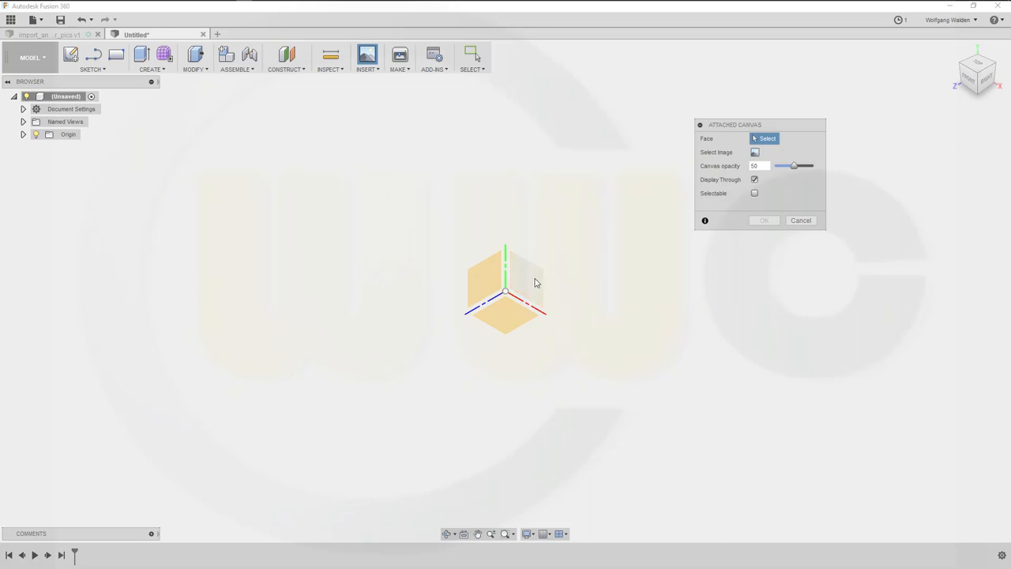
left_click(525, 280)
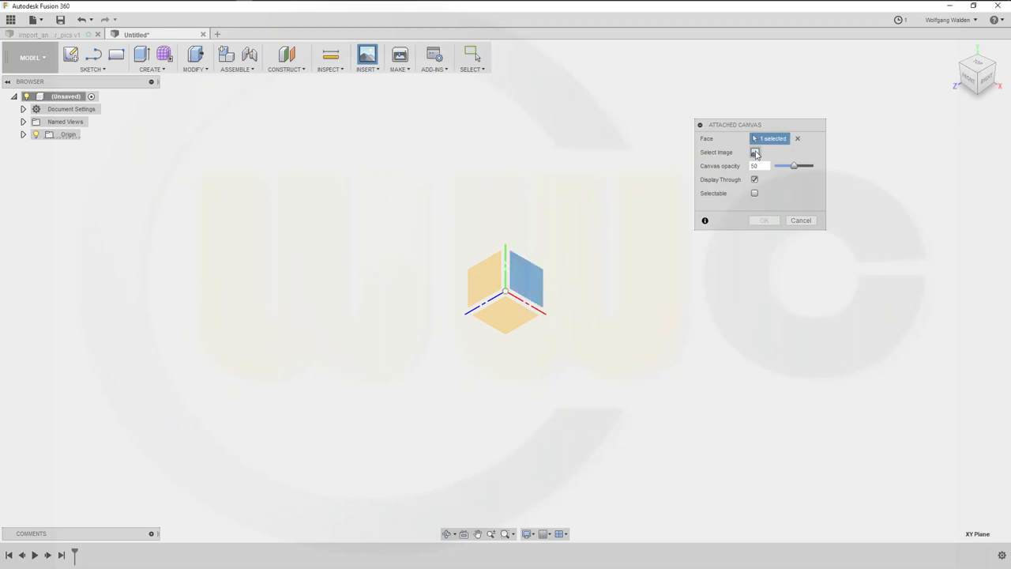
left_click(752, 152)
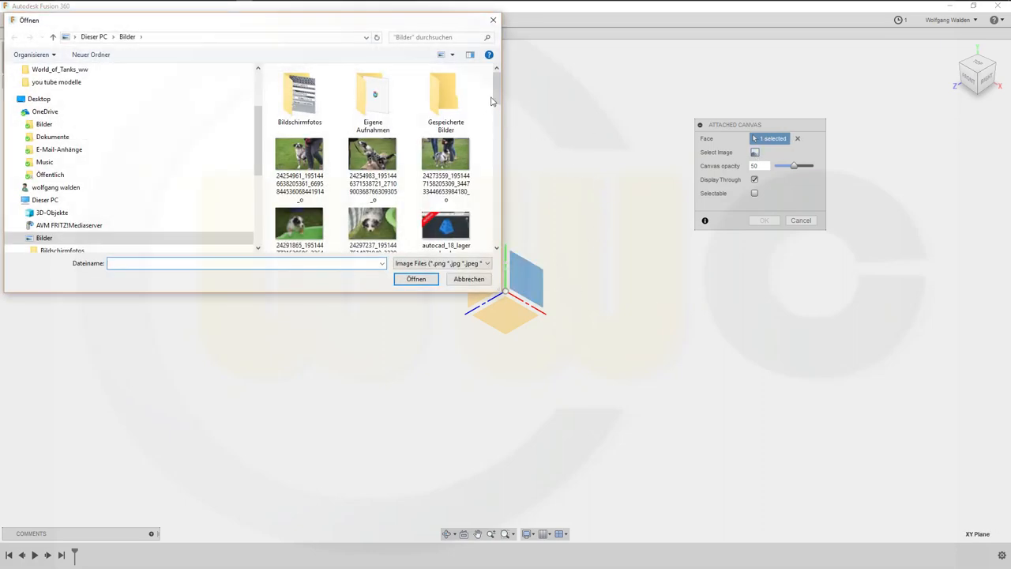
scroll("down", 3)
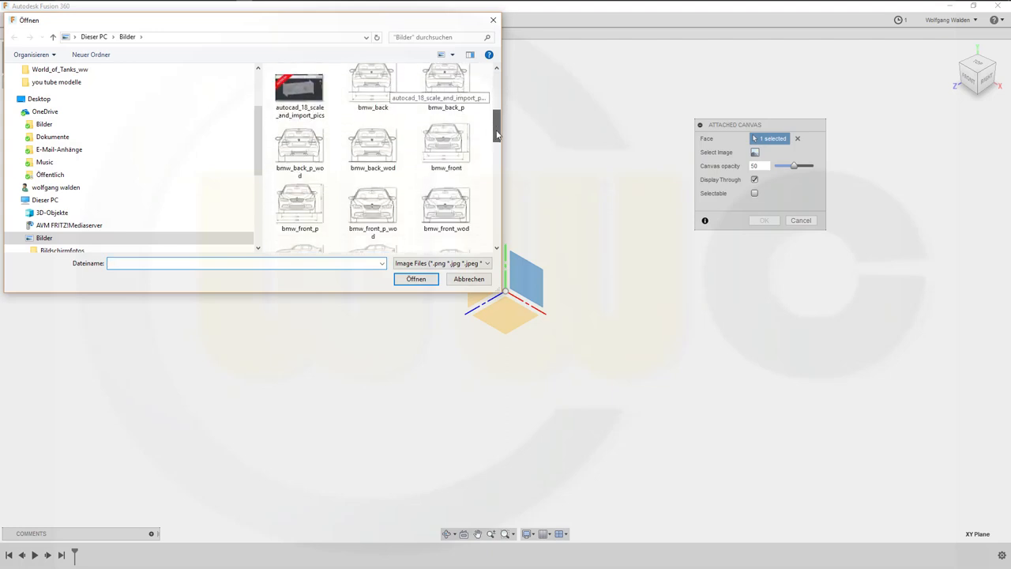
left_click(372, 166)
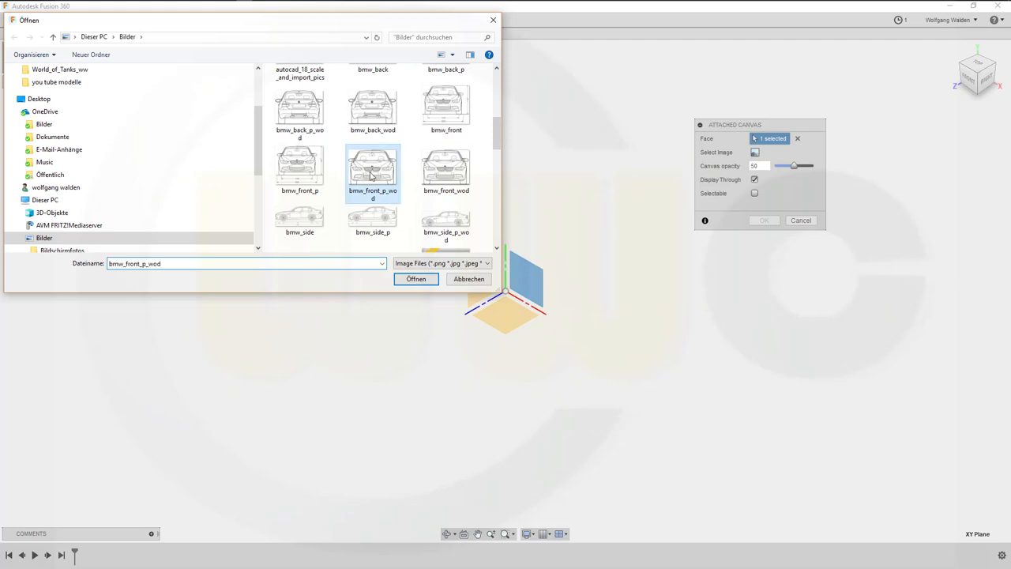
Open bmw_front_p_wod and confirm it as an XY-plane canvas with default settings
left_click(416, 279)
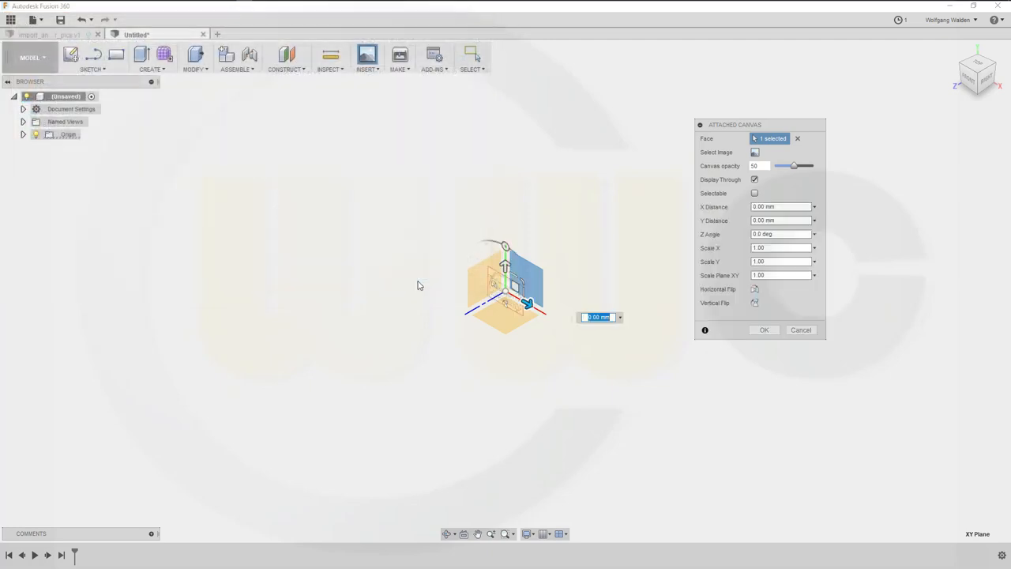
mouse_move(639, 310)
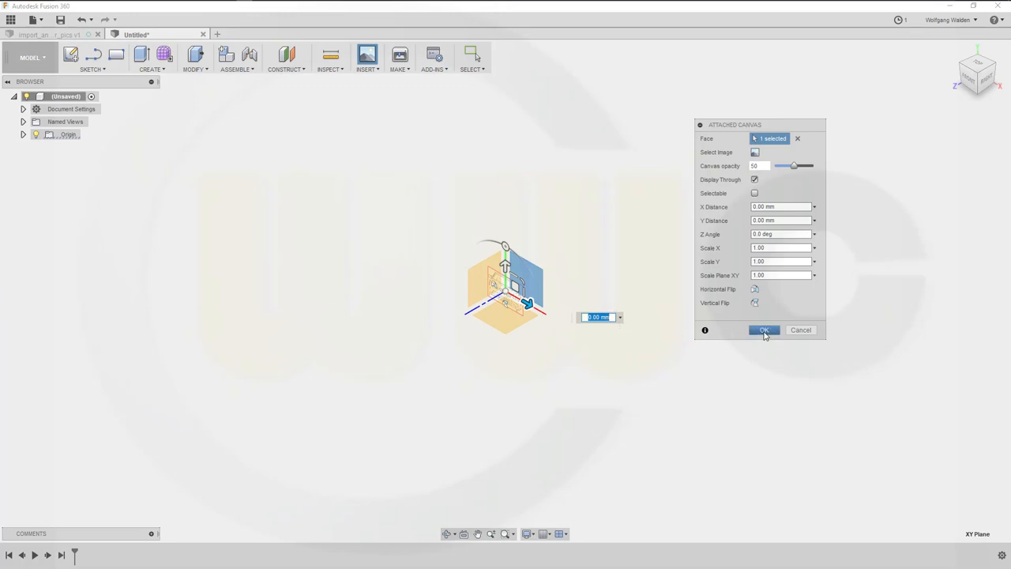
left_click(763, 330)
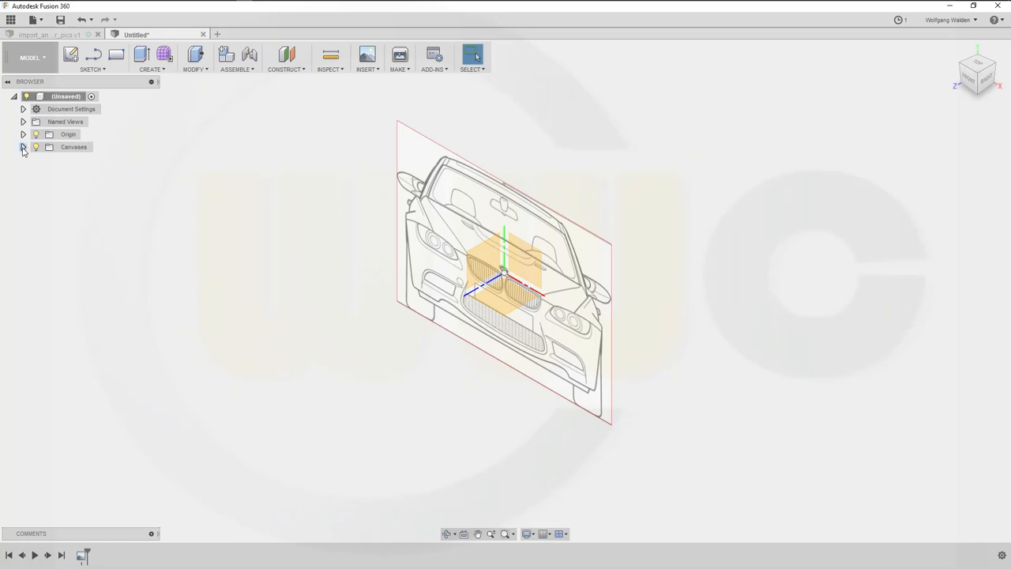
Calibrate bmw_front_p_wod by measuring roof to tyre bottom and entering 144
left_click(23, 147)
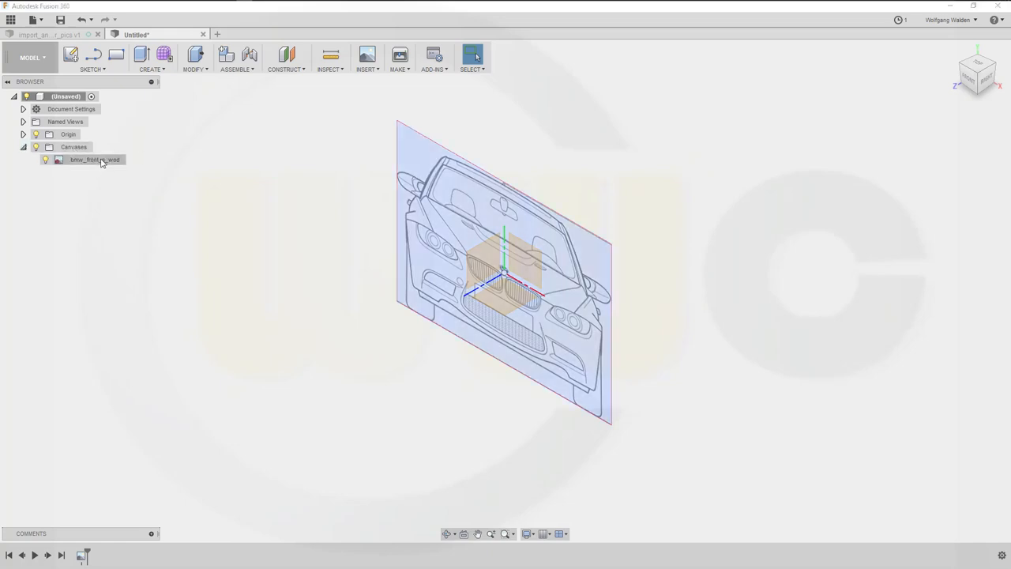
right_click(94, 158)
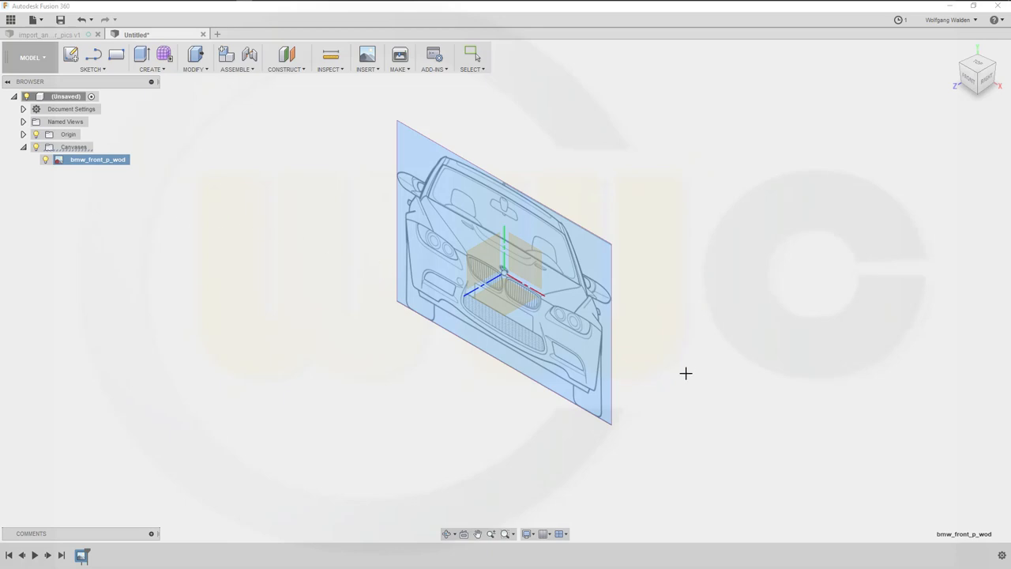
left_click_drag(685, 374, 732, 281)
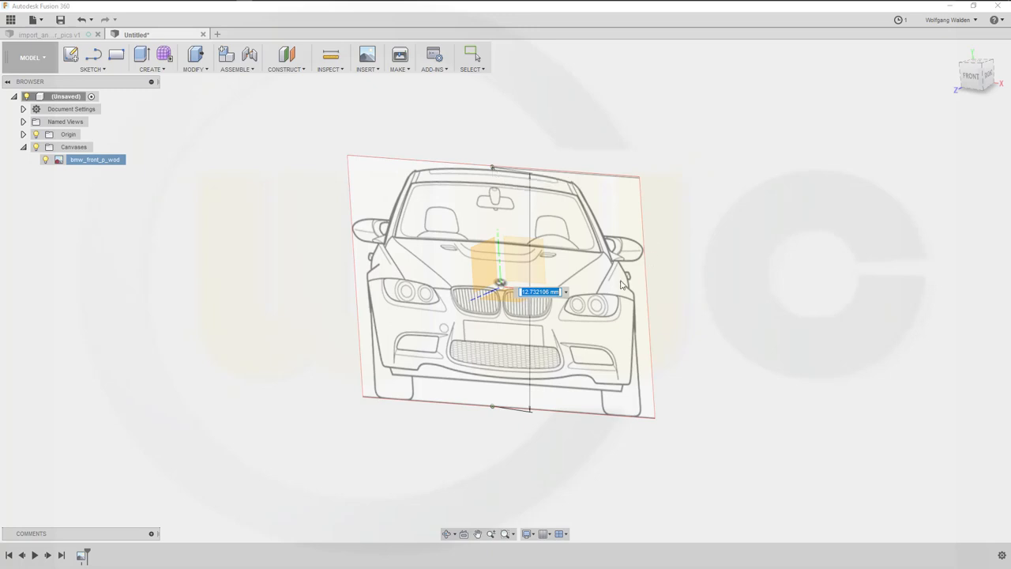
type("144")
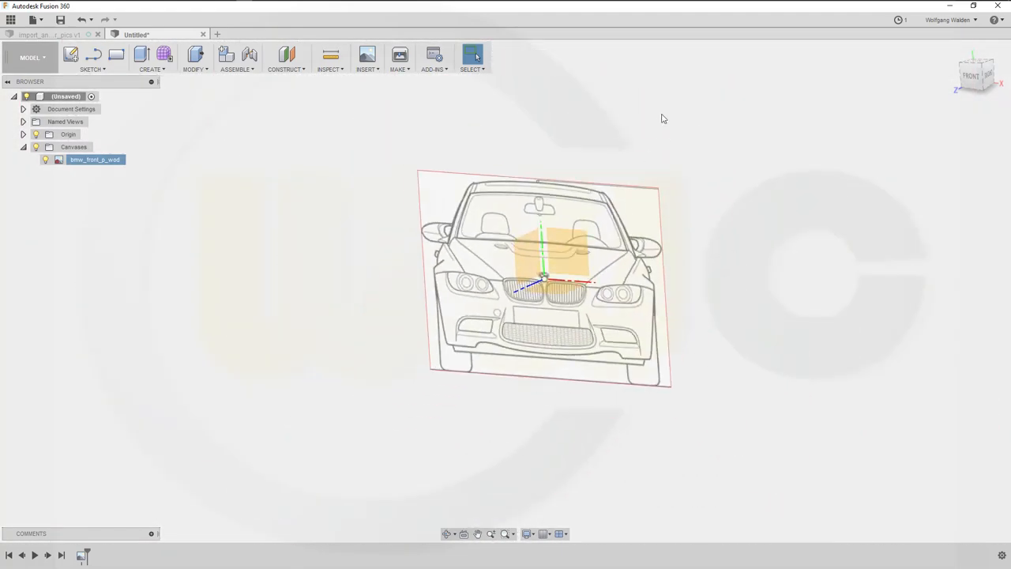
Edit the front canvas: move it up 700 mm and lower its opacity
left_click(95, 159)
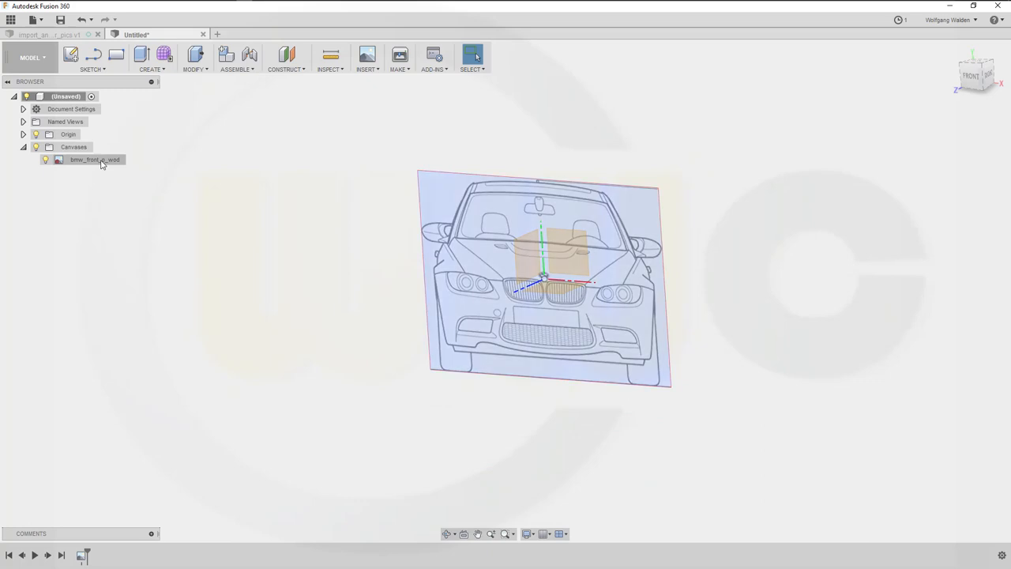
left_click(91, 159)
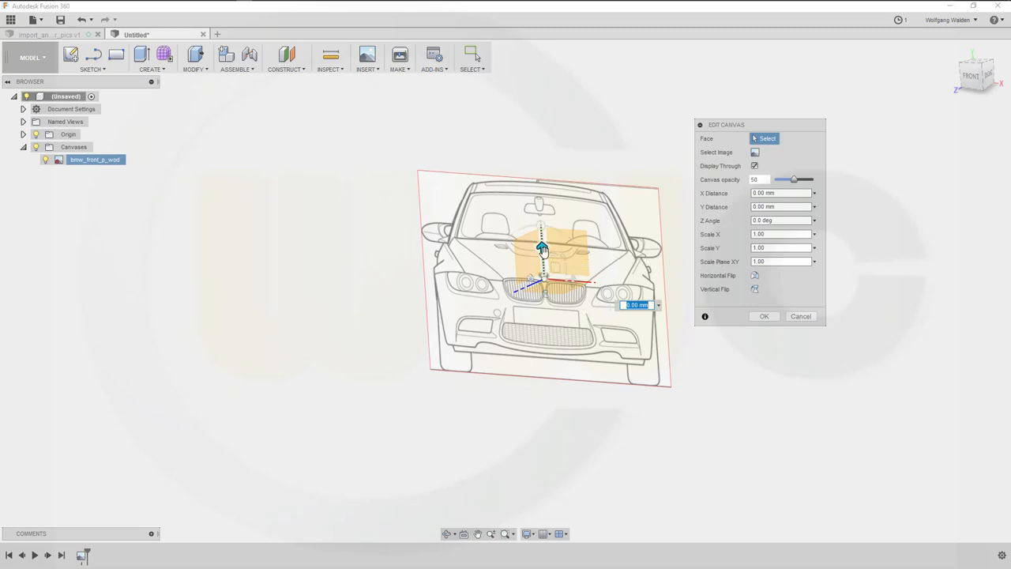
left_click_drag(541, 247, 537, 193)
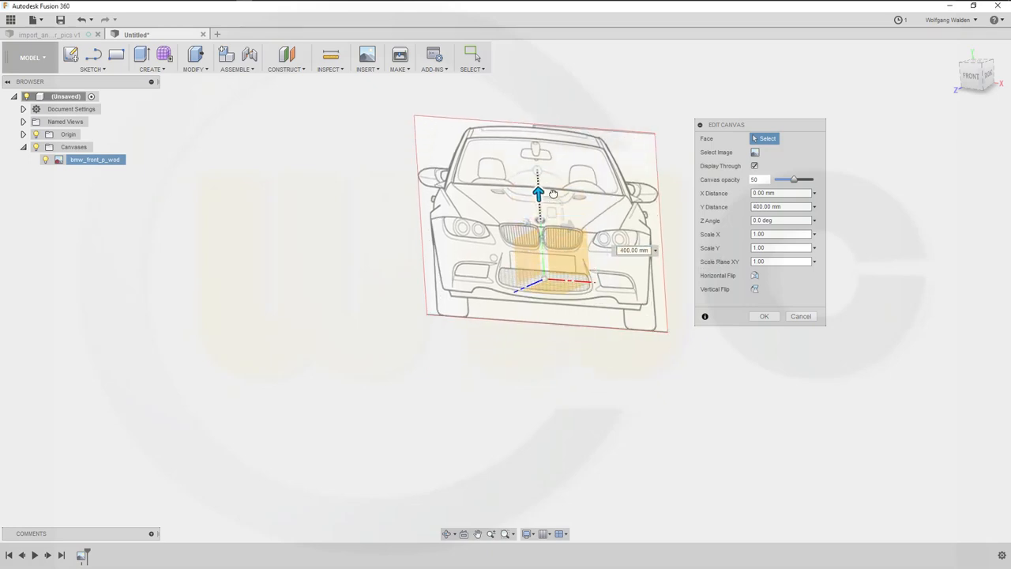
left_click_drag(537, 193, 535, 152)
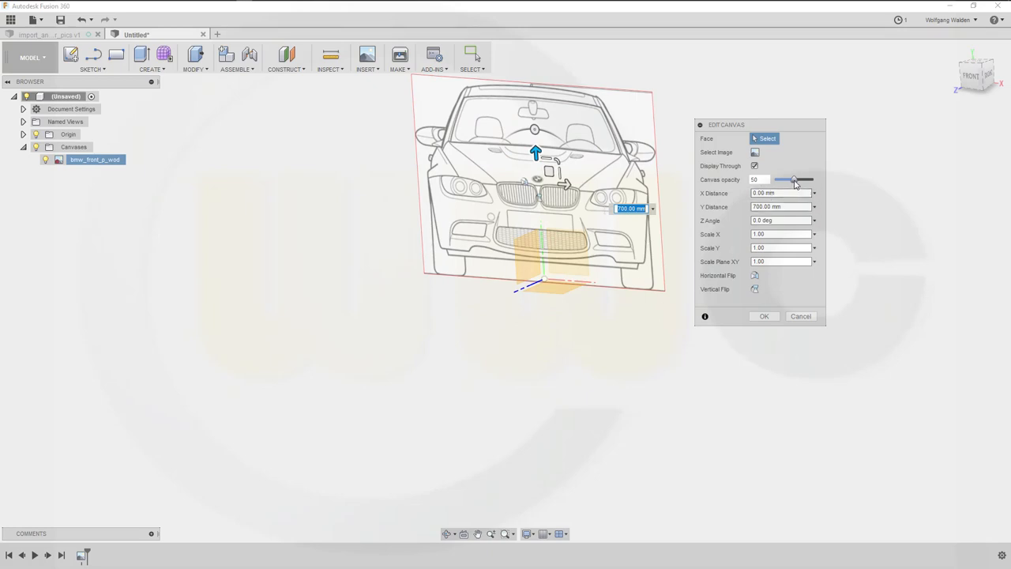
left_click_drag(794, 179, 811, 179)
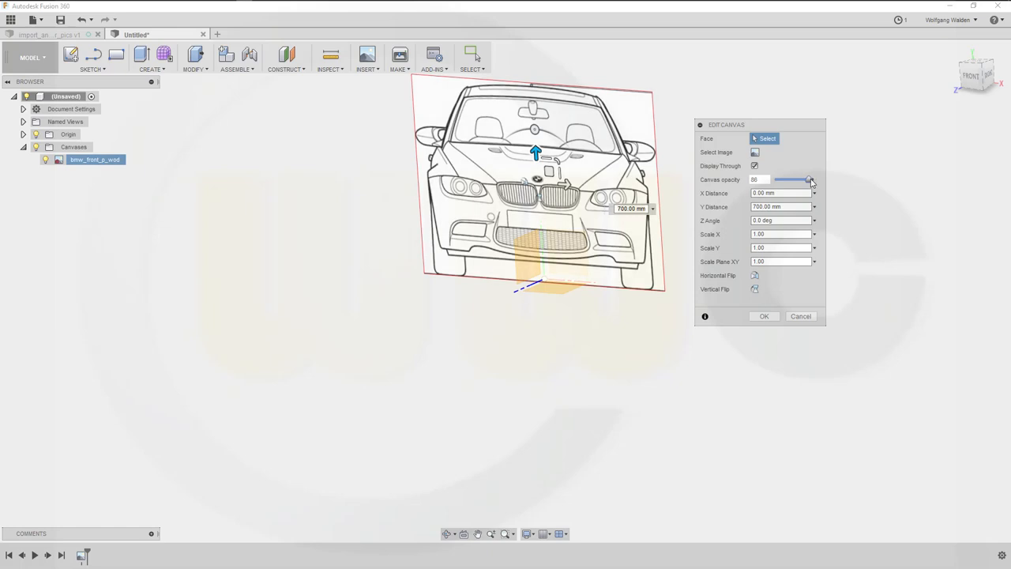
left_click_drag(810, 180, 782, 179)
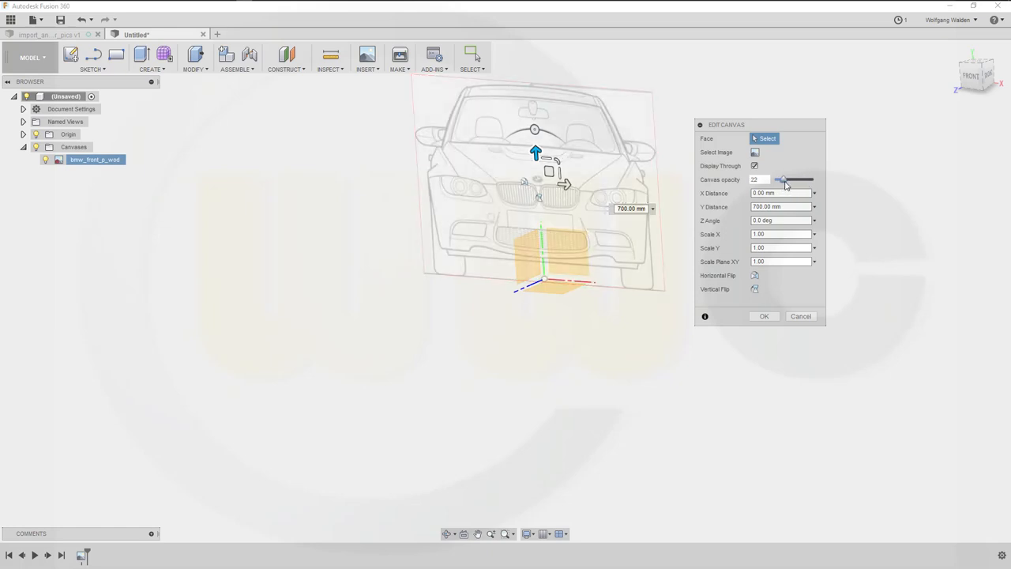
left_click_drag(782, 179, 795, 180)
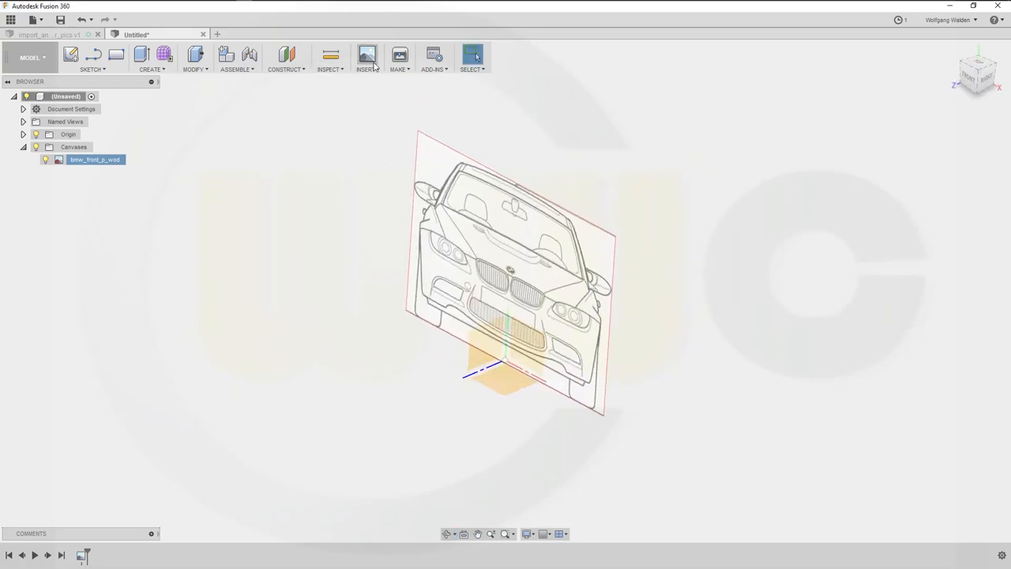
Start an attached canvas on the YZ plane and choose the side-view blueprint image
left_click(364, 55)
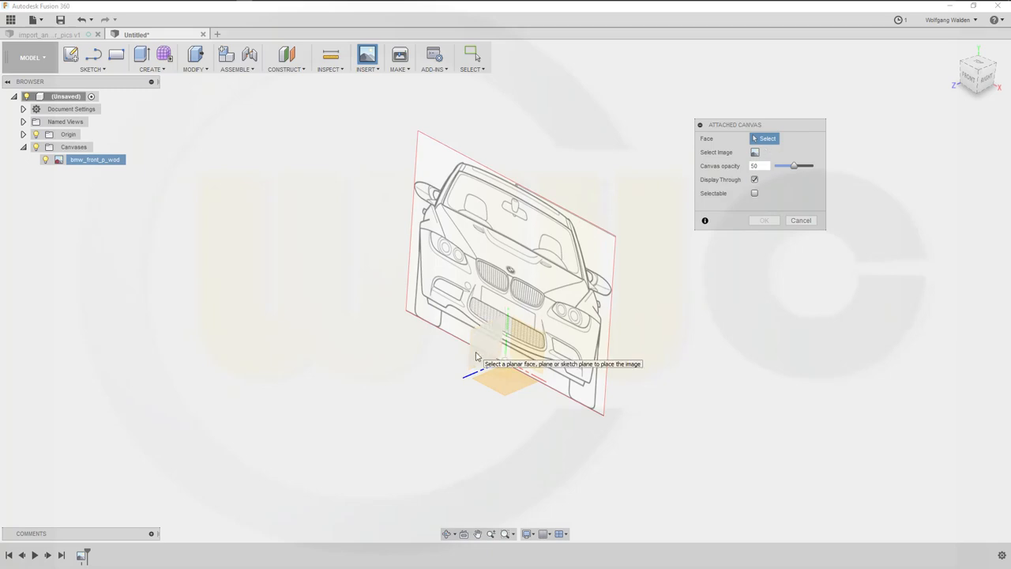
left_click(485, 351)
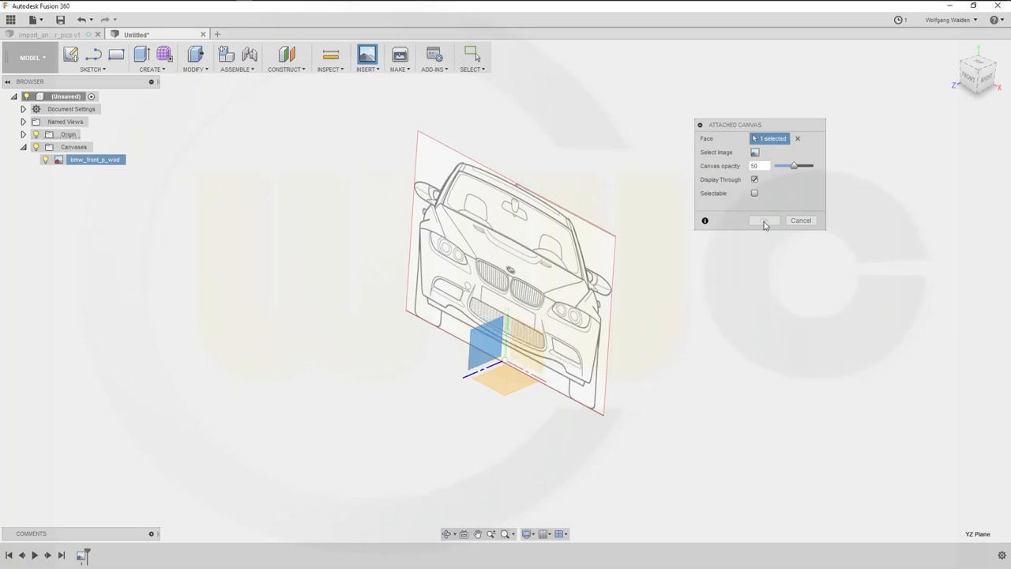
left_click(752, 151)
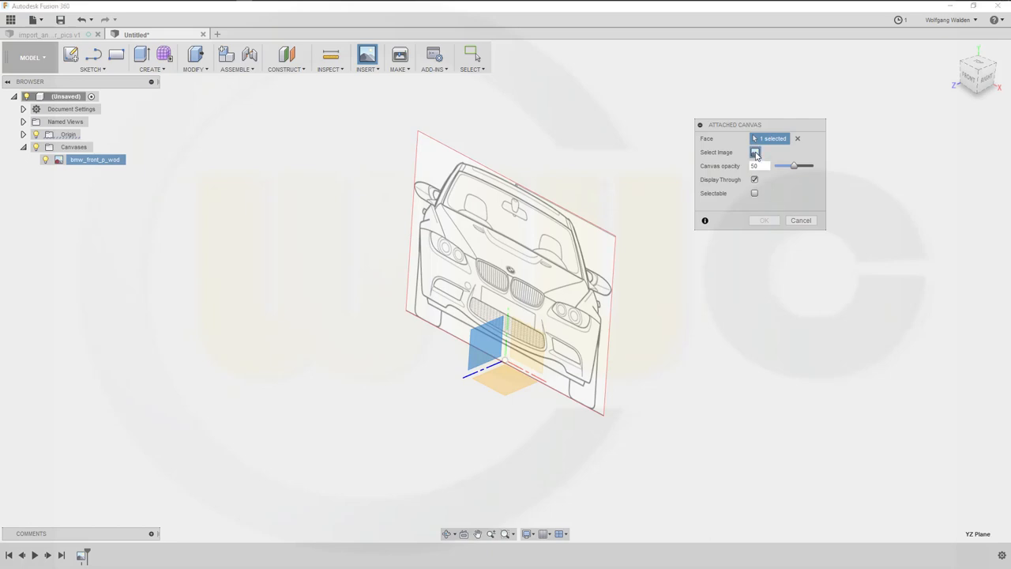
left_click(752, 151)
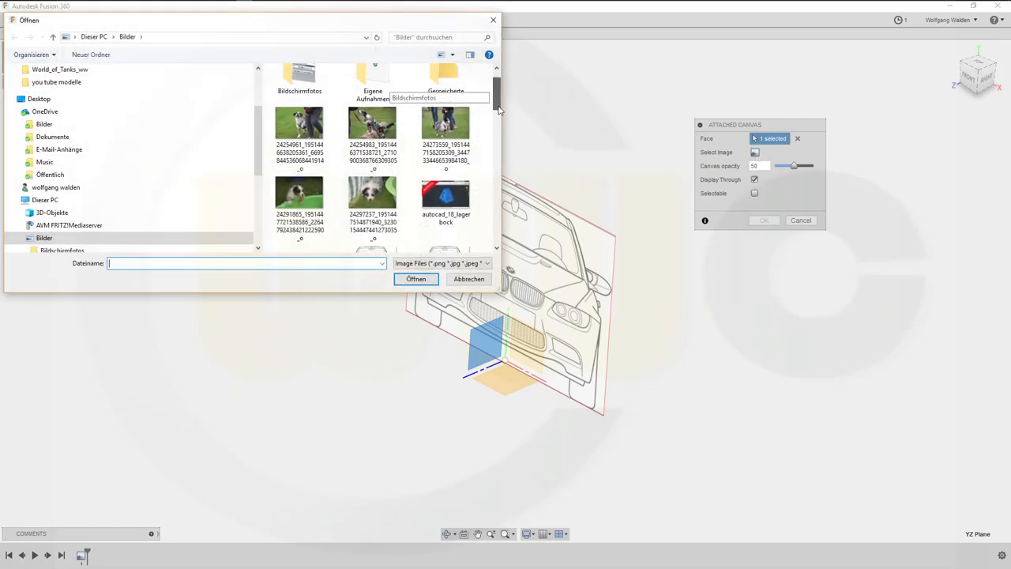
scroll("down", 3)
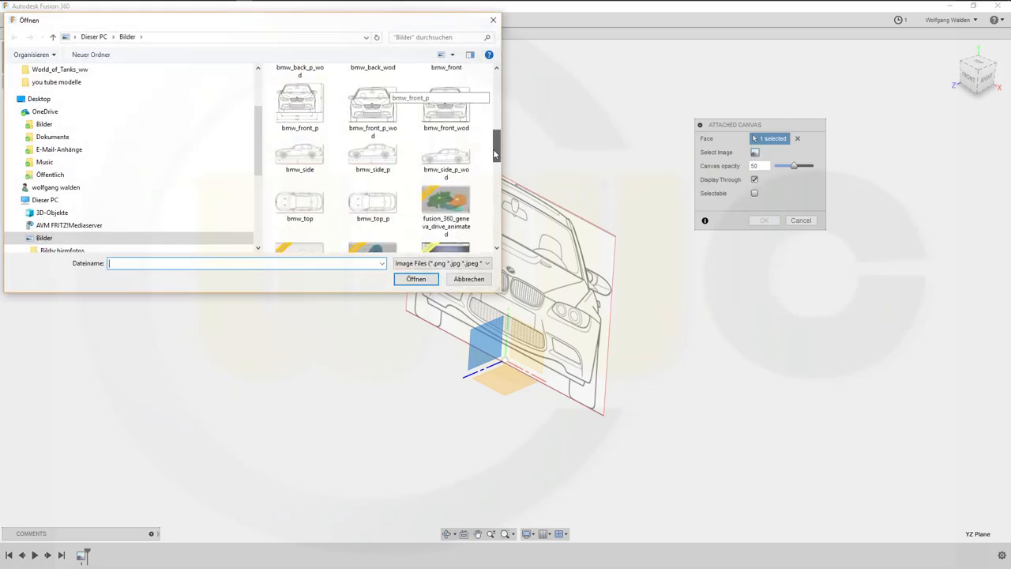
left_click(445, 151)
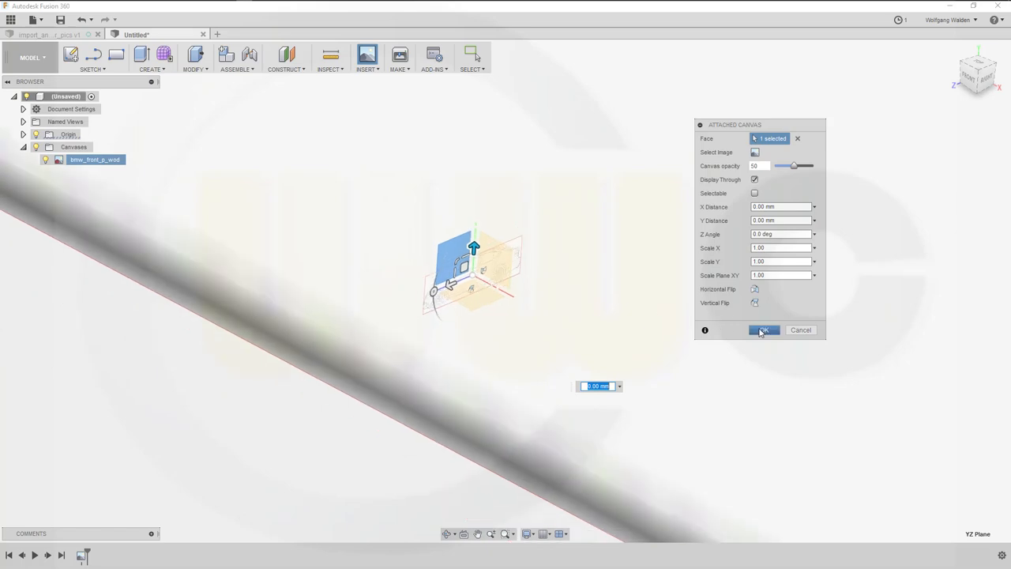
Confirm the bmw_side_p_wod canvas and begin calibrating it from the browser
left_click(767, 330)
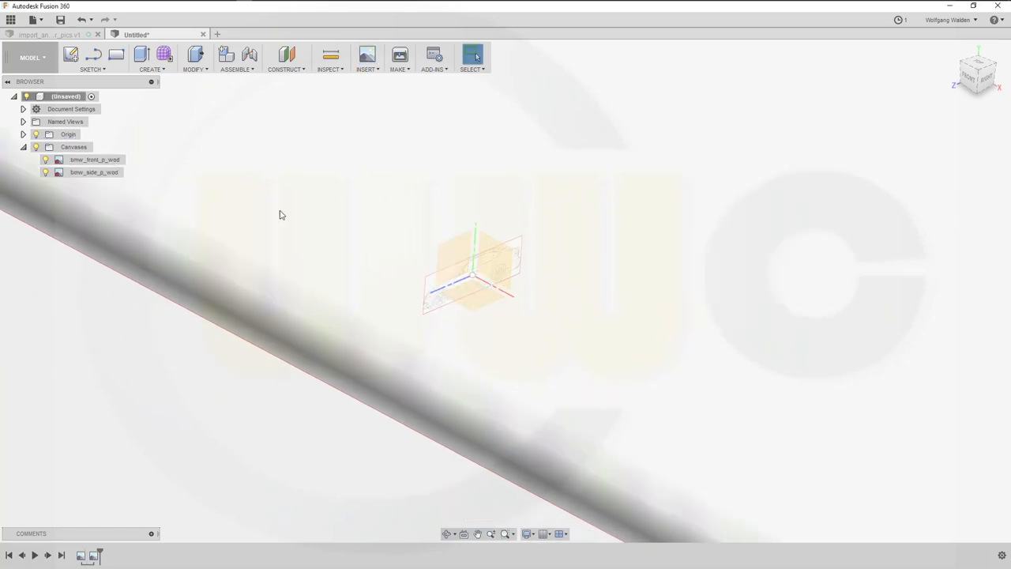
right_click(93, 172)
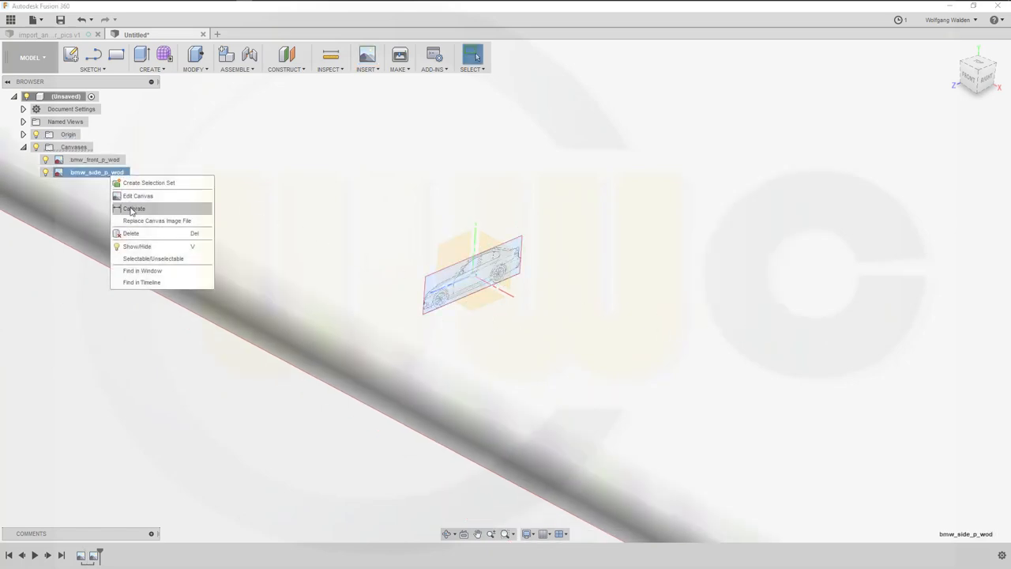
left_click(133, 209)
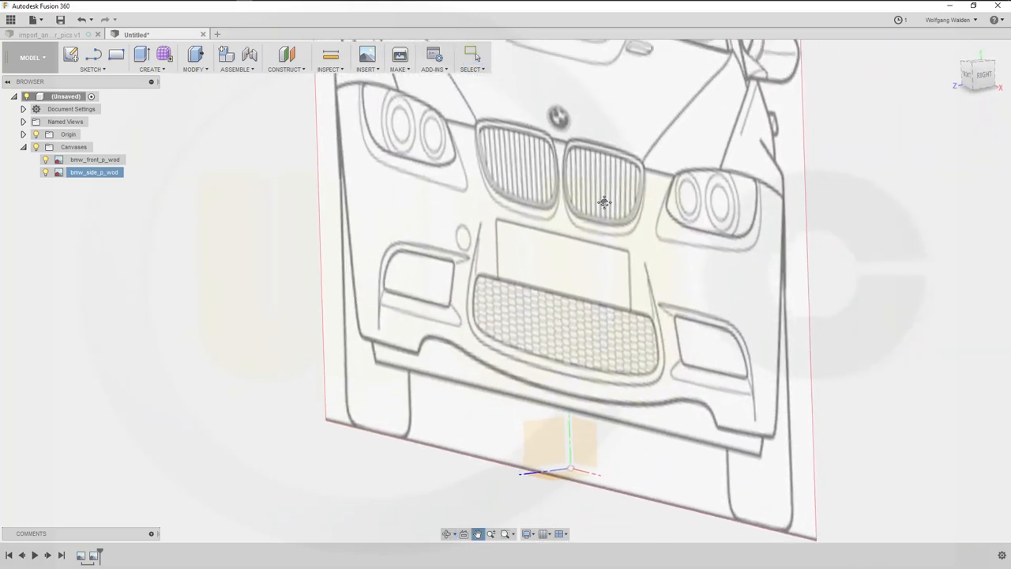
Recalibrate the bmw_front_p_wod canvas height to 1447 mm, then orbit to inspect it
right_click(600, 201)
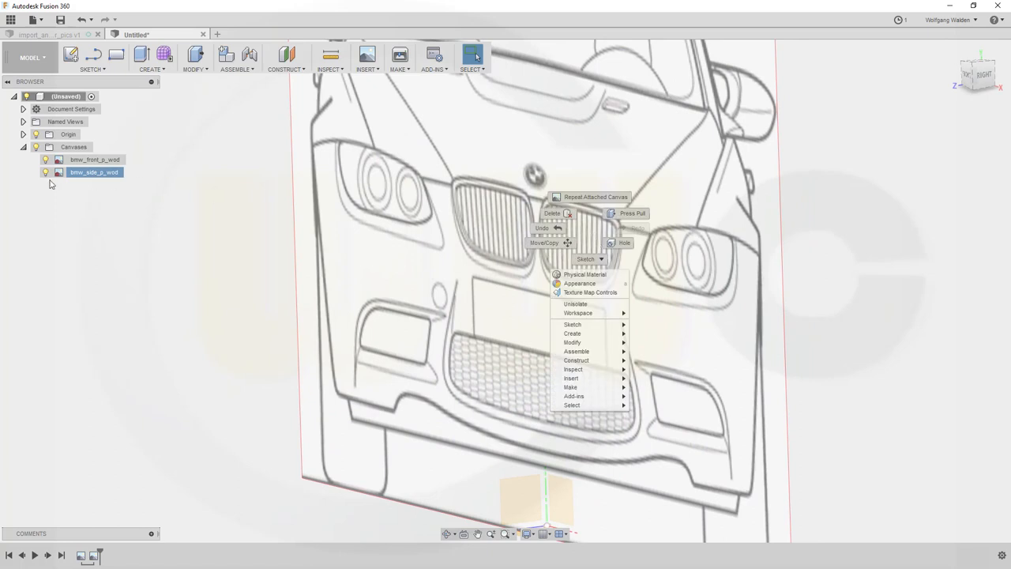
right_click(95, 159)
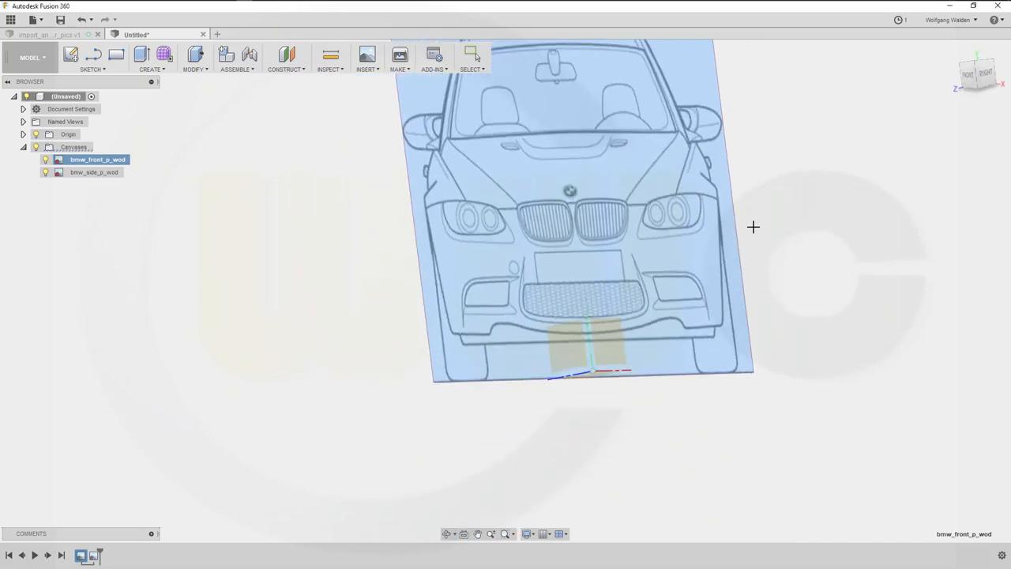
left_click_drag(753, 227, 806, 131)
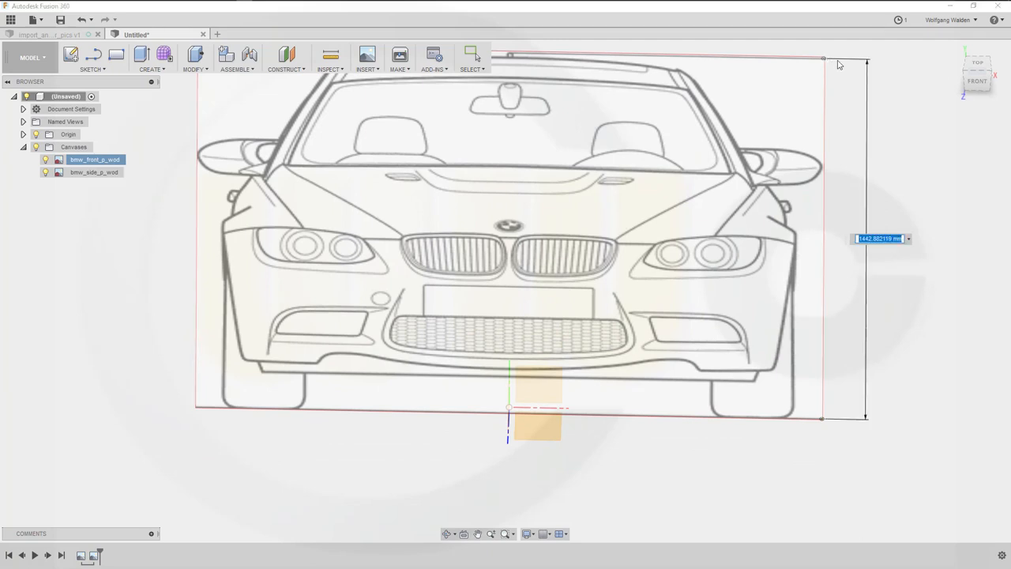
type("1447")
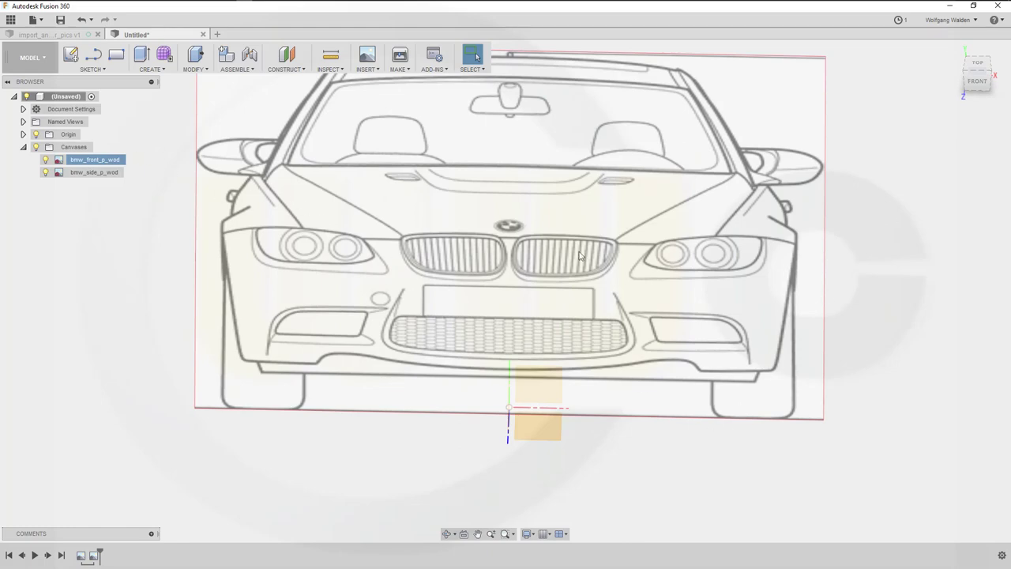
left_click_drag(580, 253, 695, 409)
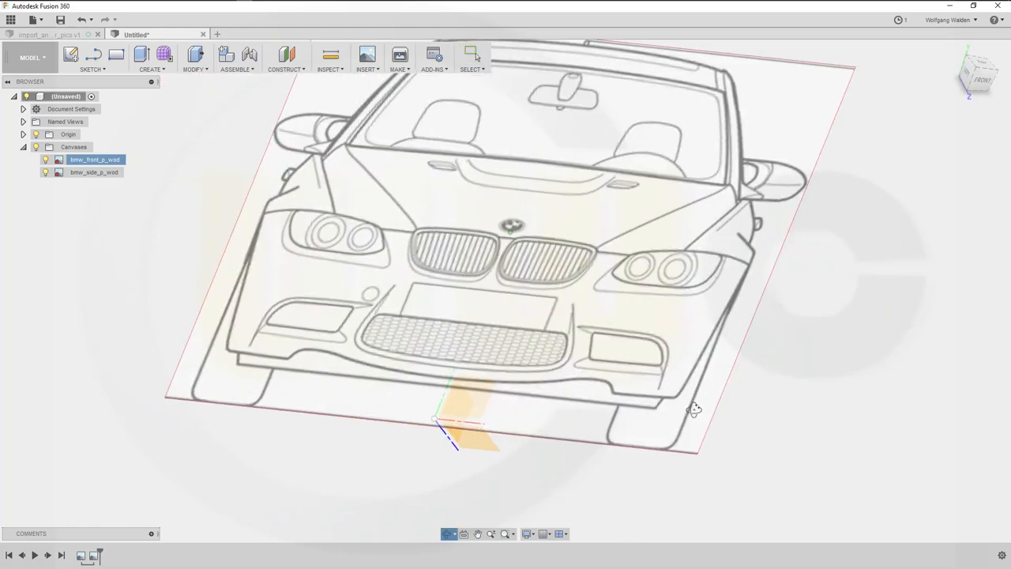
Switch to the side view and pick the side canvas's bottom-right and top-right calibration points
right_click(91, 172)
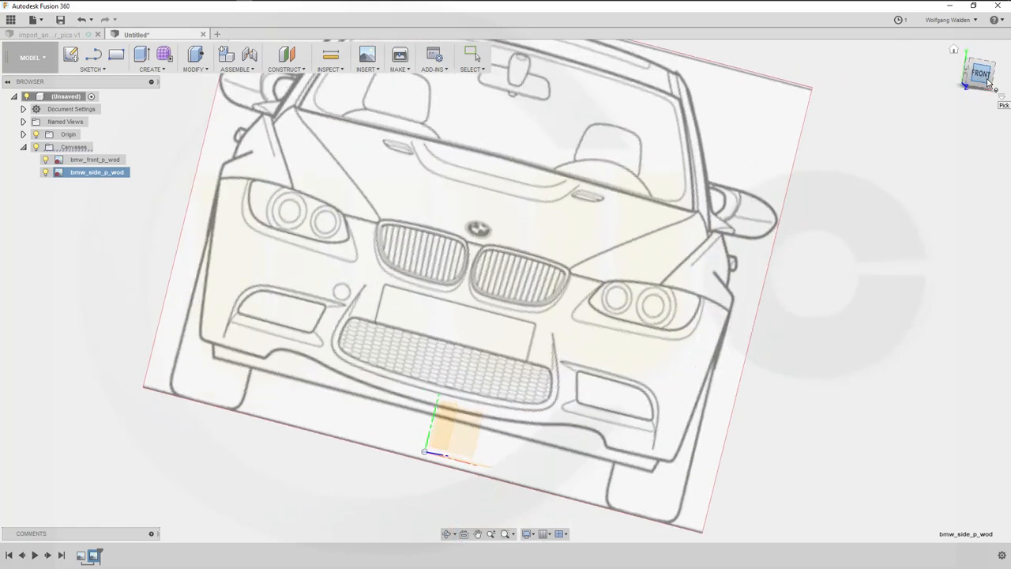
left_click(981, 75)
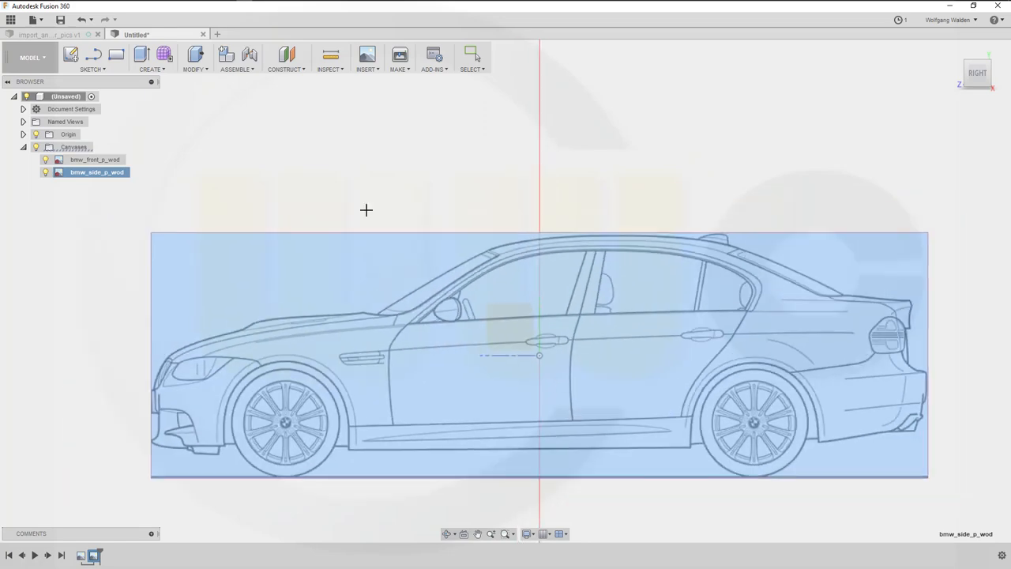
mouse_move(152, 477)
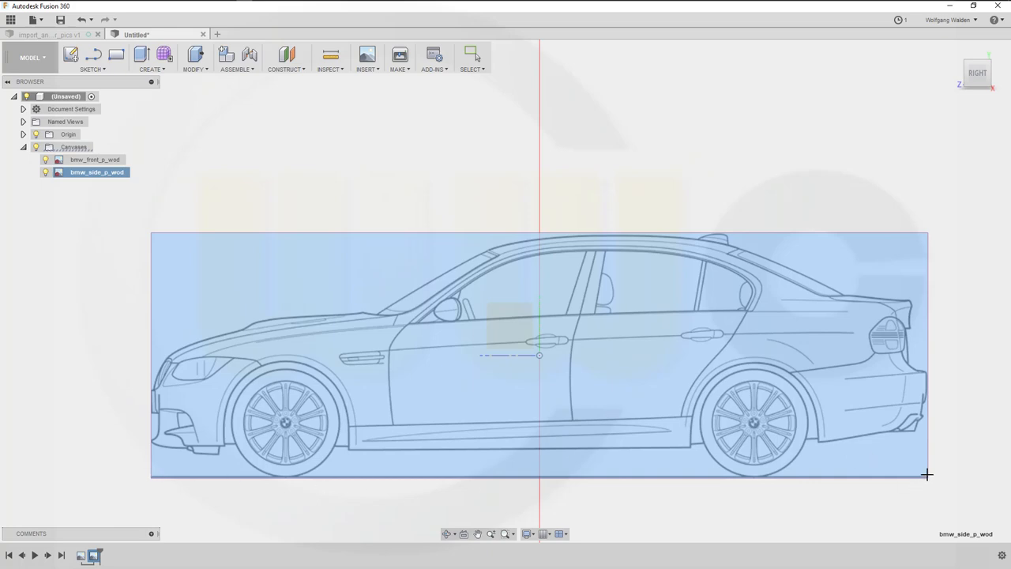
mouse_move(929, 474)
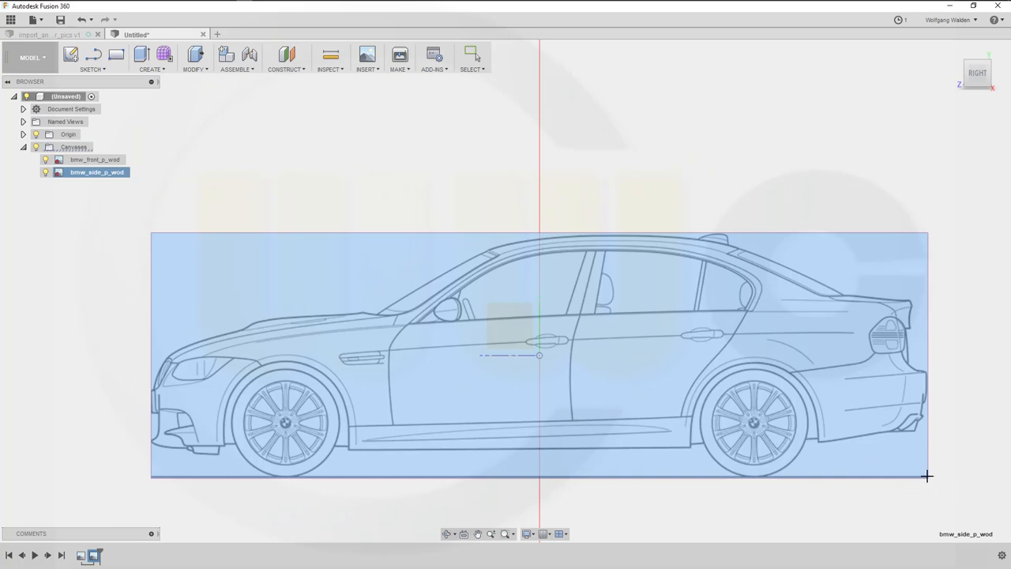
left_click(928, 475)
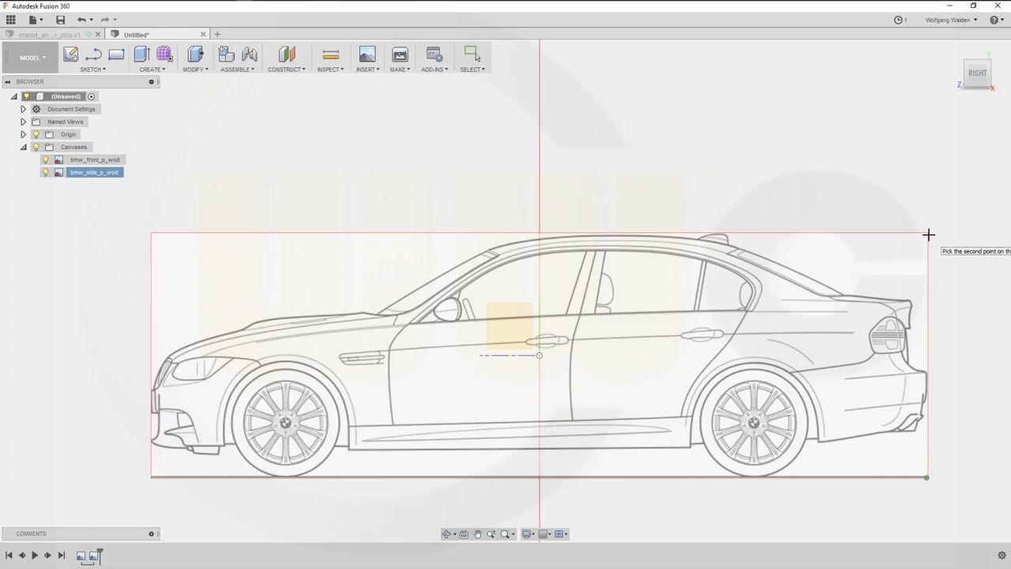
left_click(929, 235)
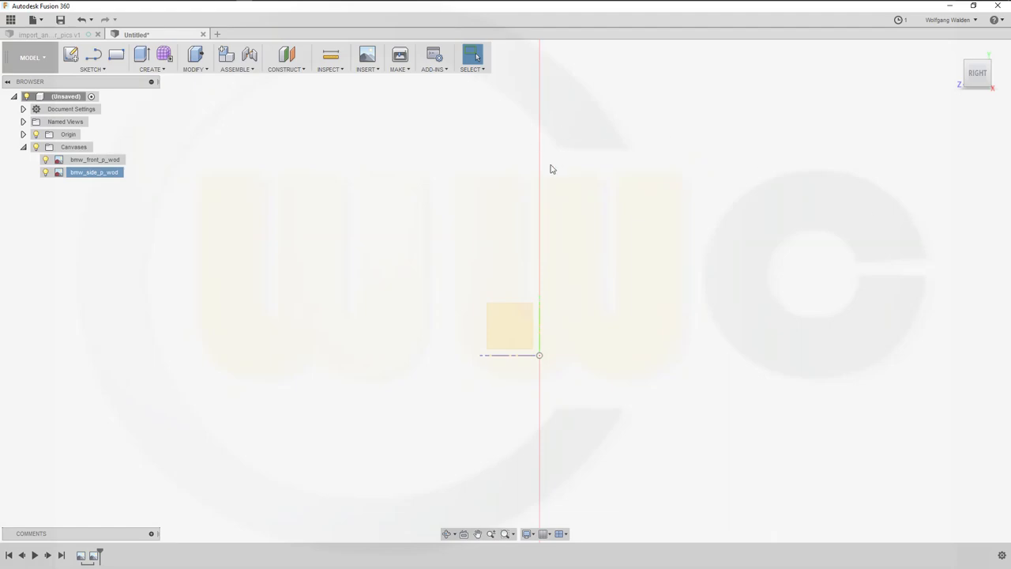
mouse_move(603, 207)
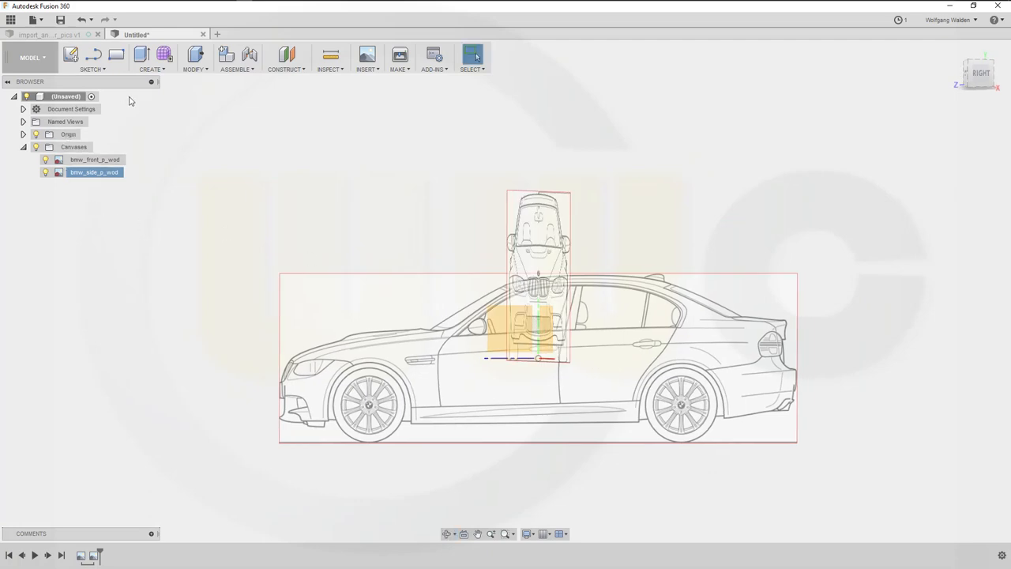
Slide the bmw_side_p_wod canvas -2300 mm along the car so its nose meets the origin
right_click(93, 172)
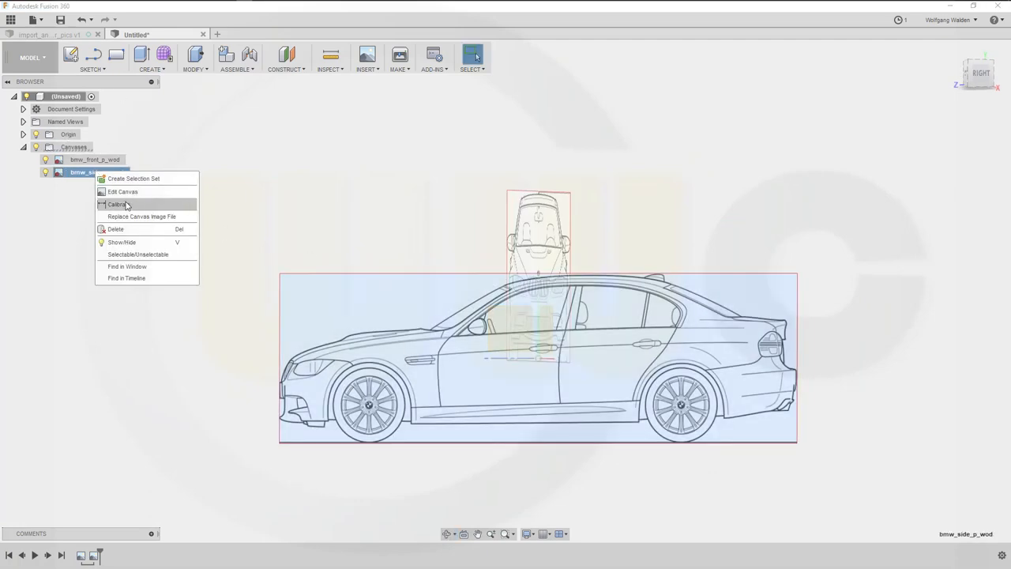
left_click(124, 192)
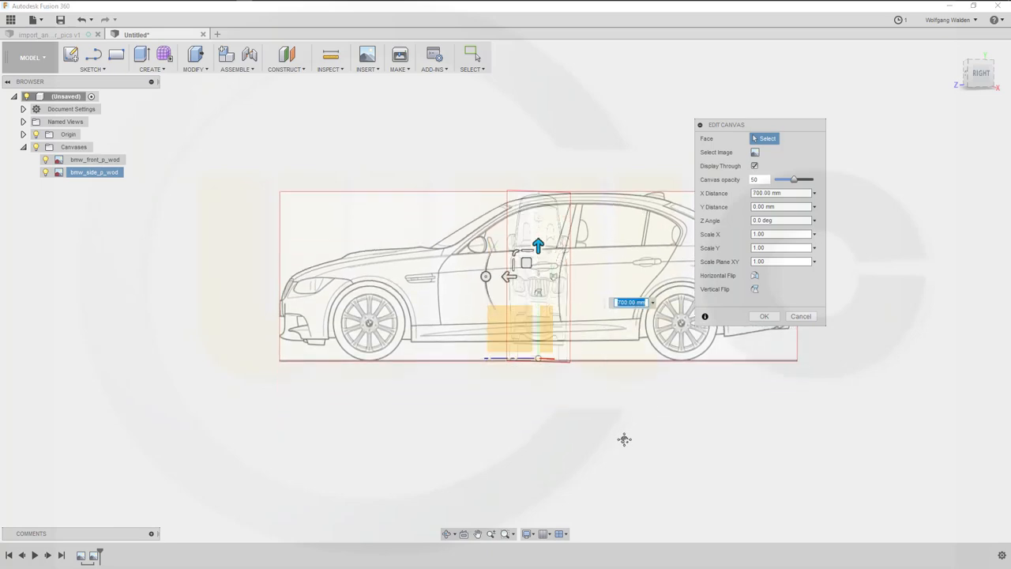
left_click_drag(623, 439, 667, 410)
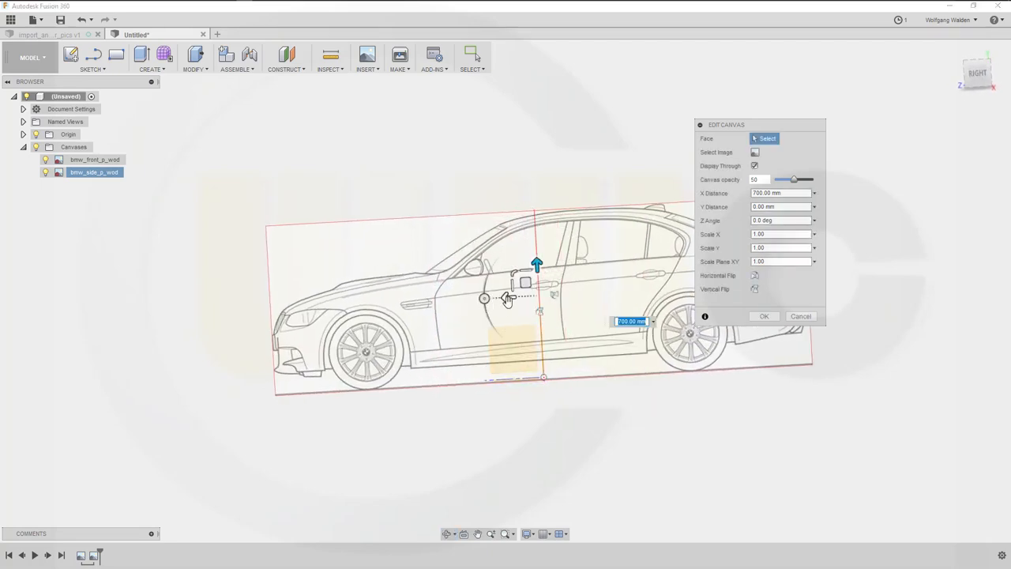
left_click_drag(506, 299, 612, 292)
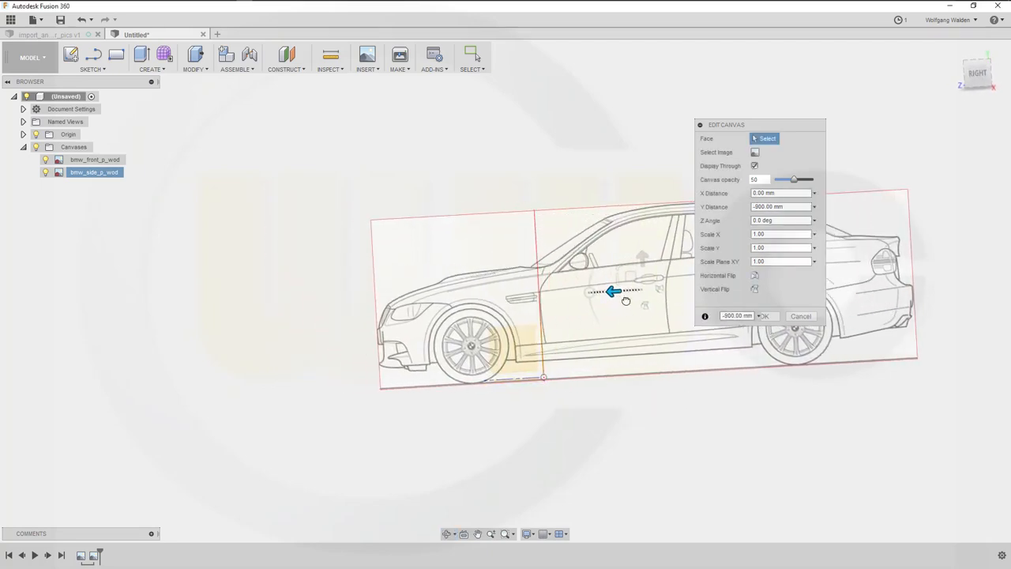
left_click_drag(612, 292, 778, 308)
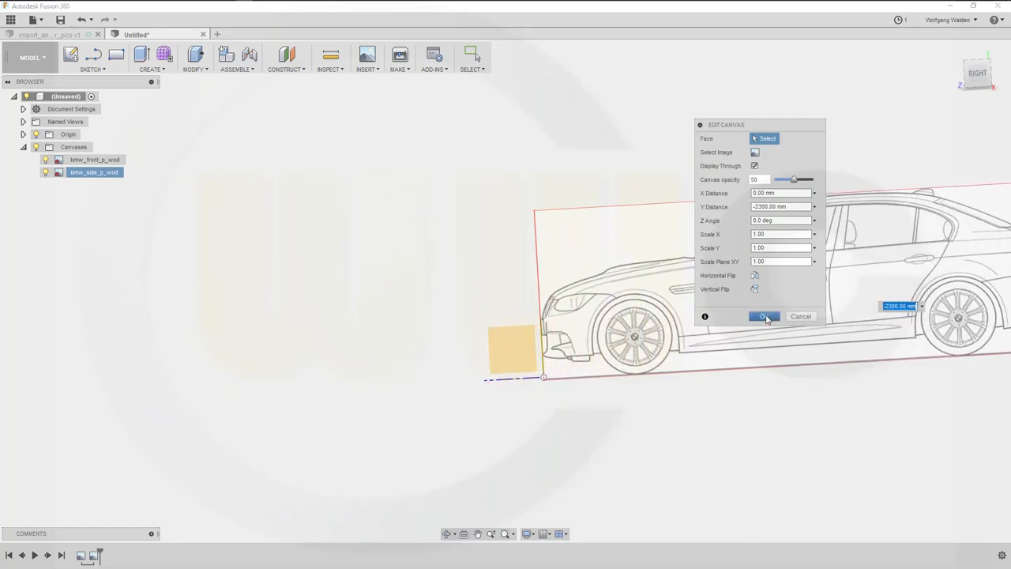
left_click(764, 316)
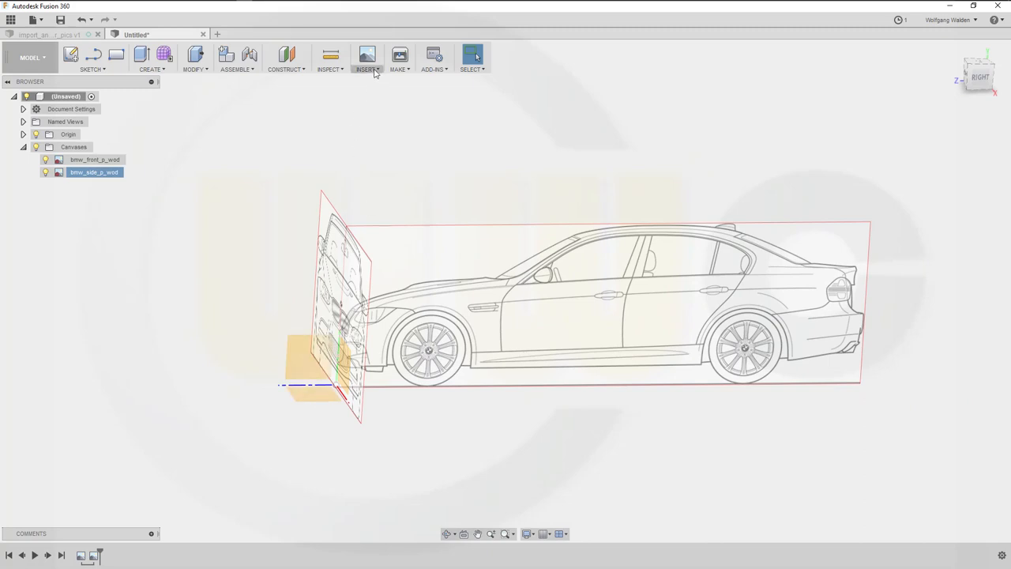
Start a new attached canvas and choose the bmw_top_p blueprint image
left_click(367, 56)
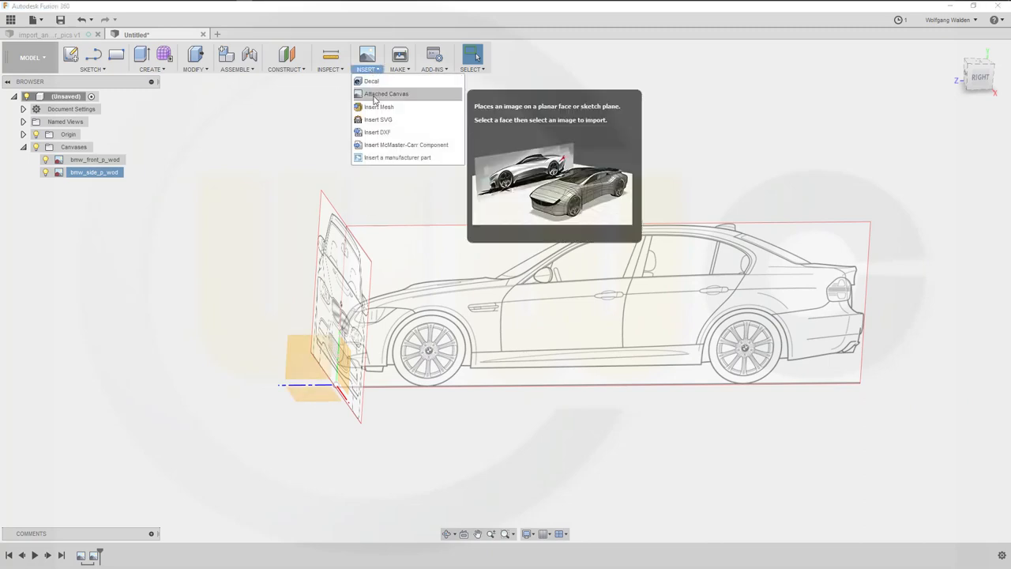
left_click(385, 93)
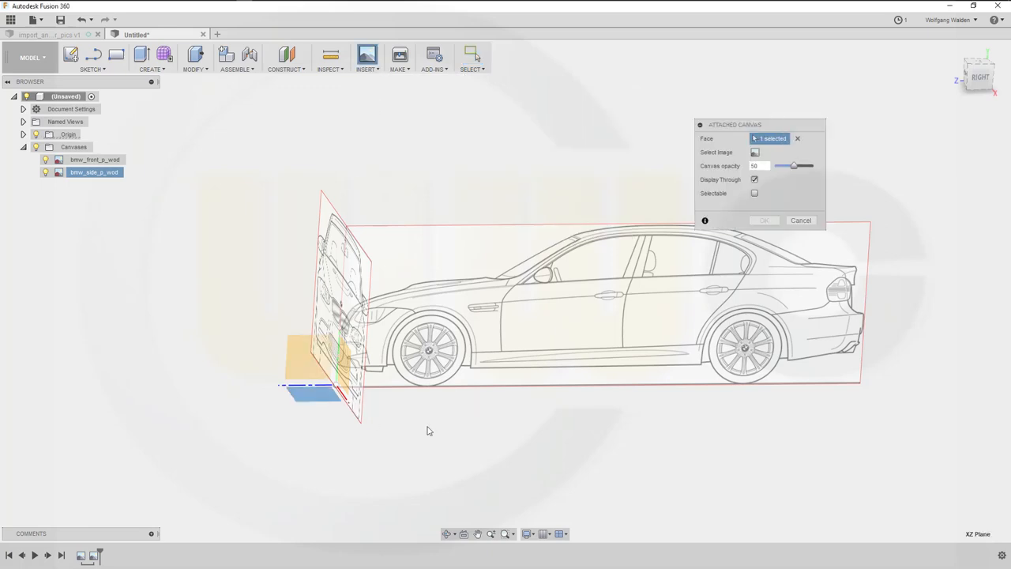
left_click(754, 151)
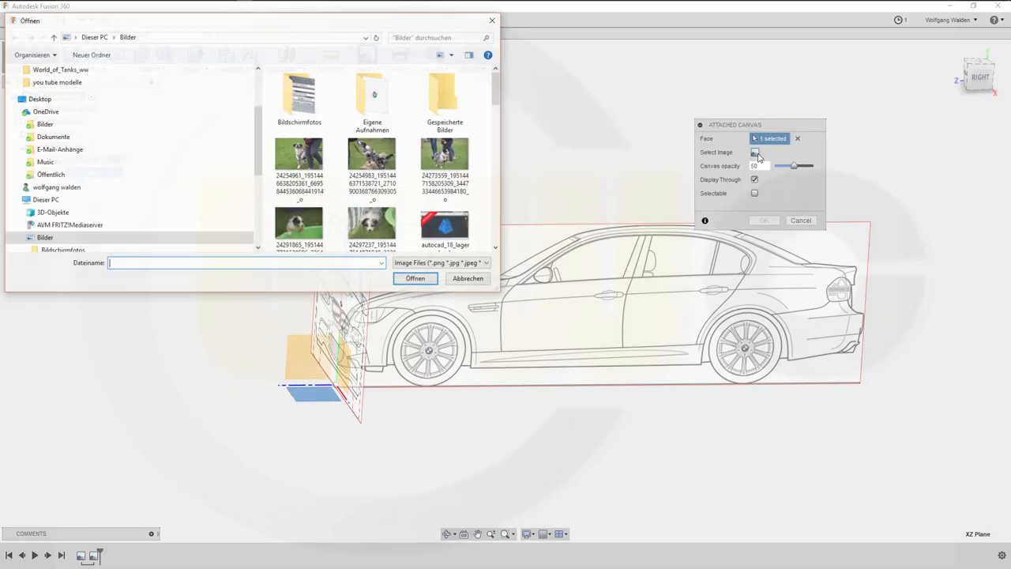
scroll("down", 3)
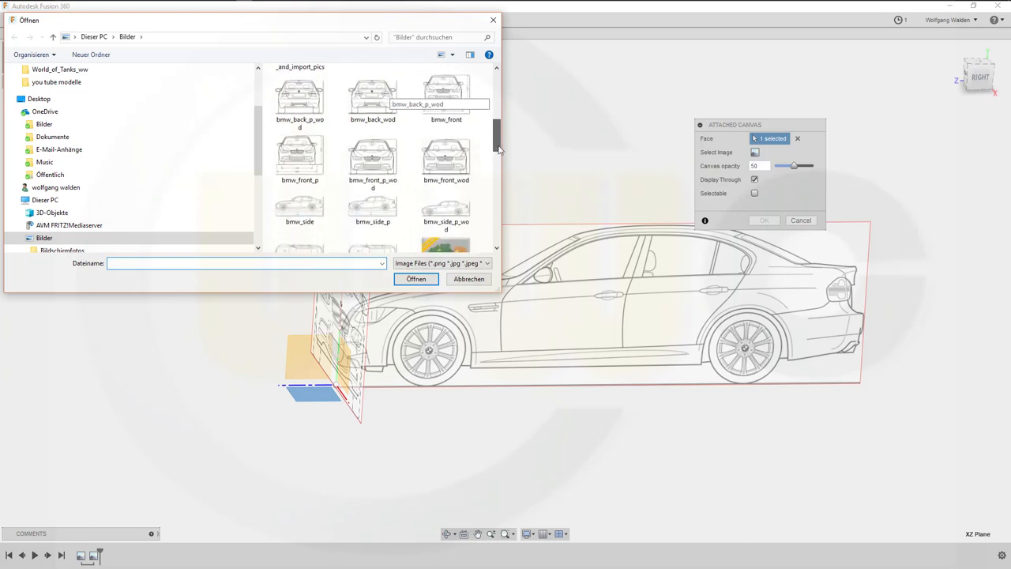
scroll("down", 3)
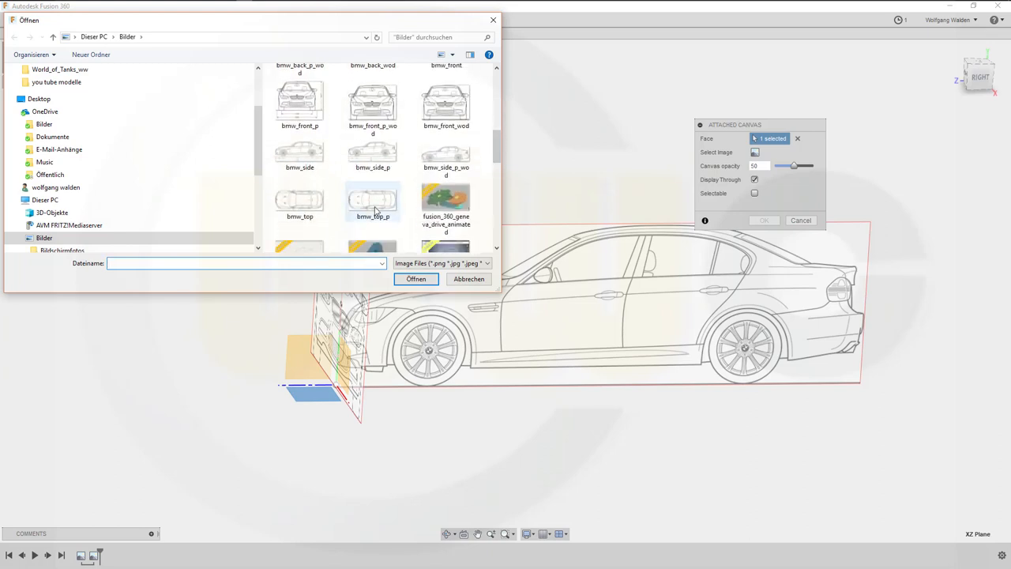
left_click(416, 279)
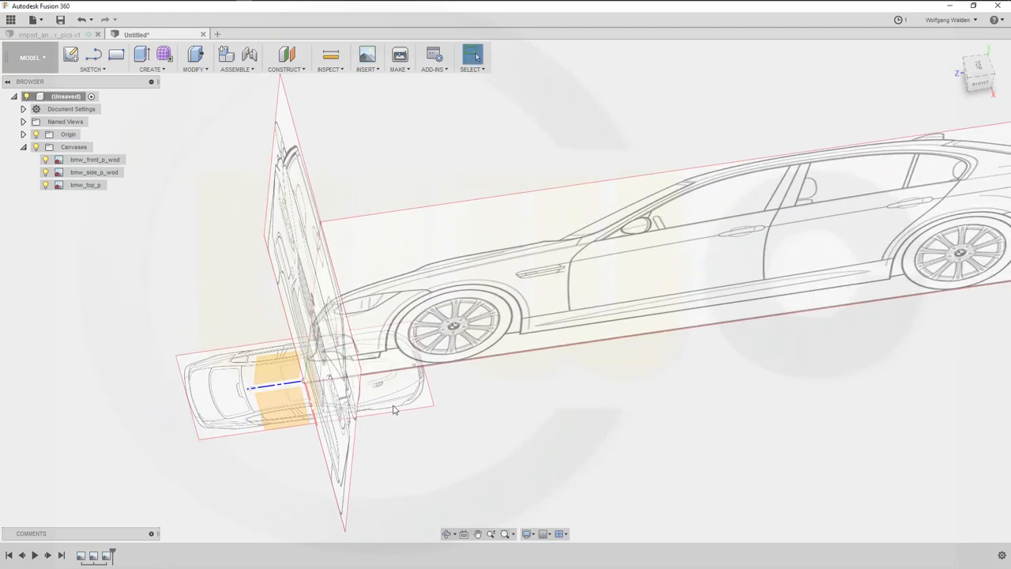
Flip the bmw_top_p canvas image vertically through Edit Canvas
left_click(71, 147)
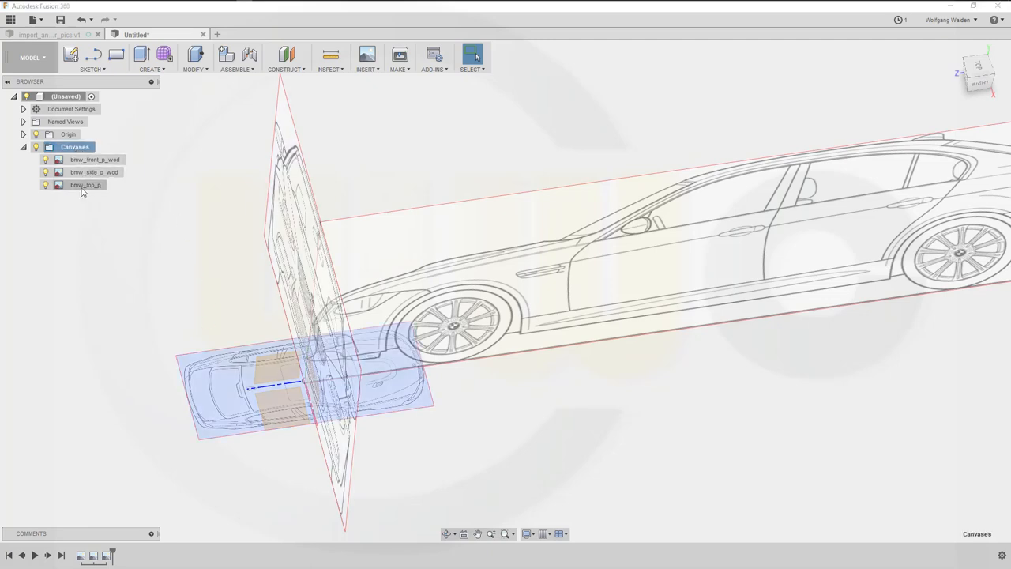
right_click(83, 185)
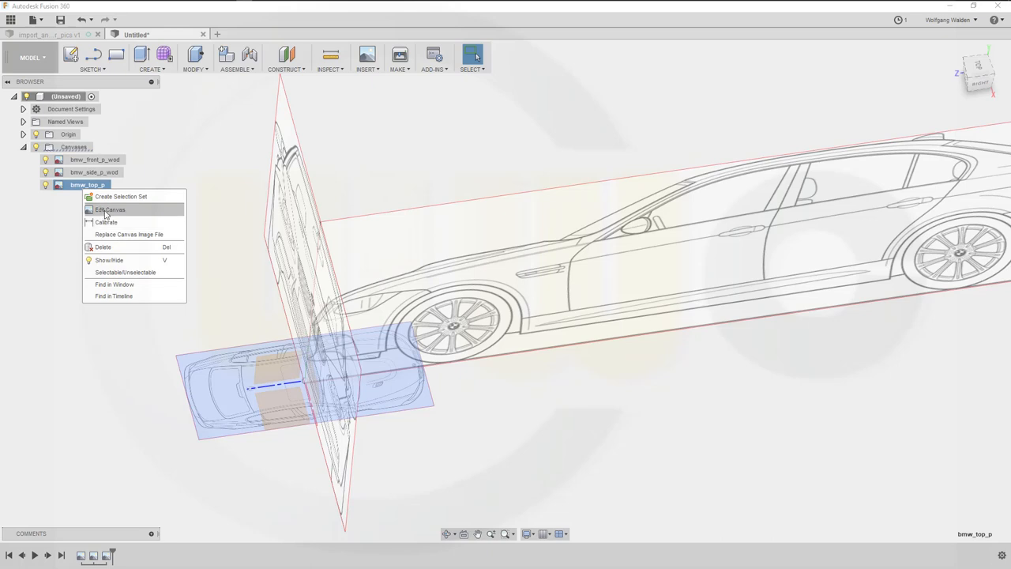
left_click(109, 209)
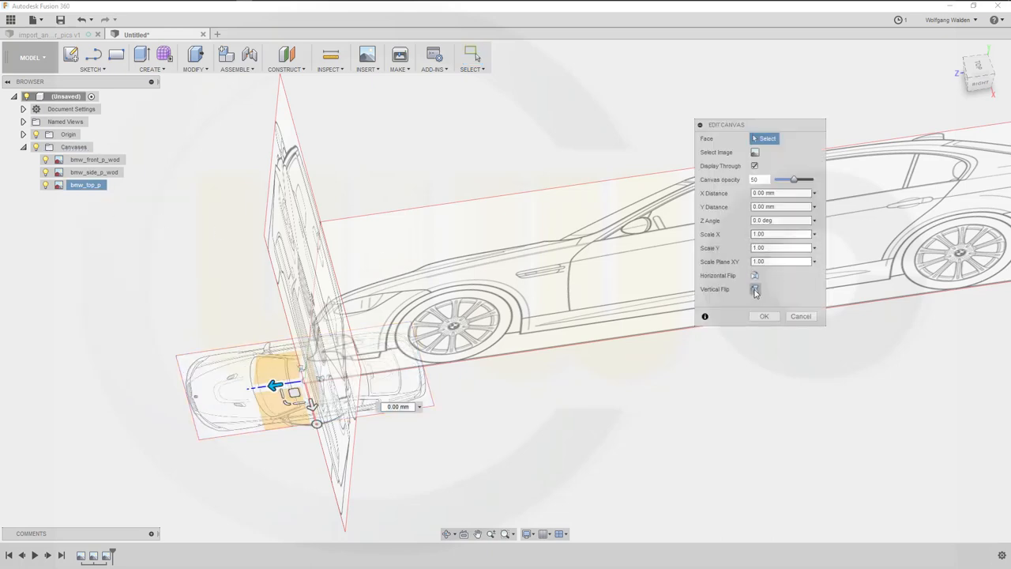
left_click(753, 289)
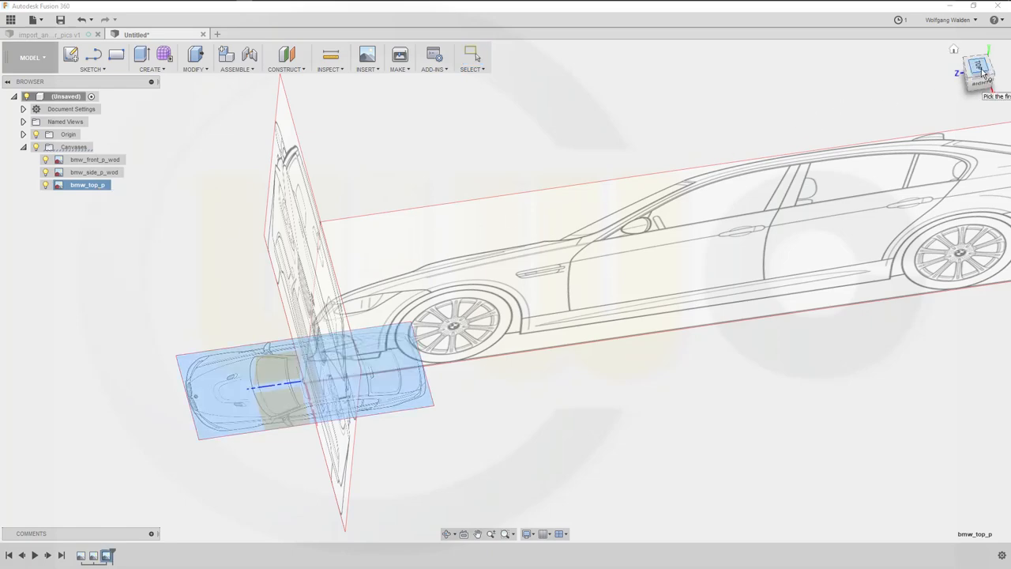
Switch to the TOP view and calibrate bmw_top_p's nose-to-tail length to 45
left_click(976, 67)
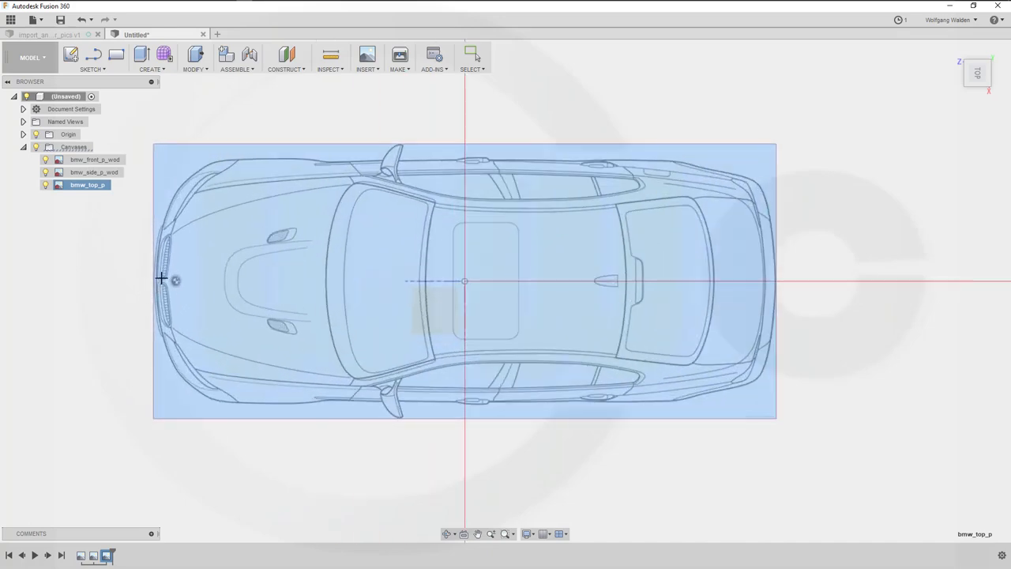
mouse_move(151, 280)
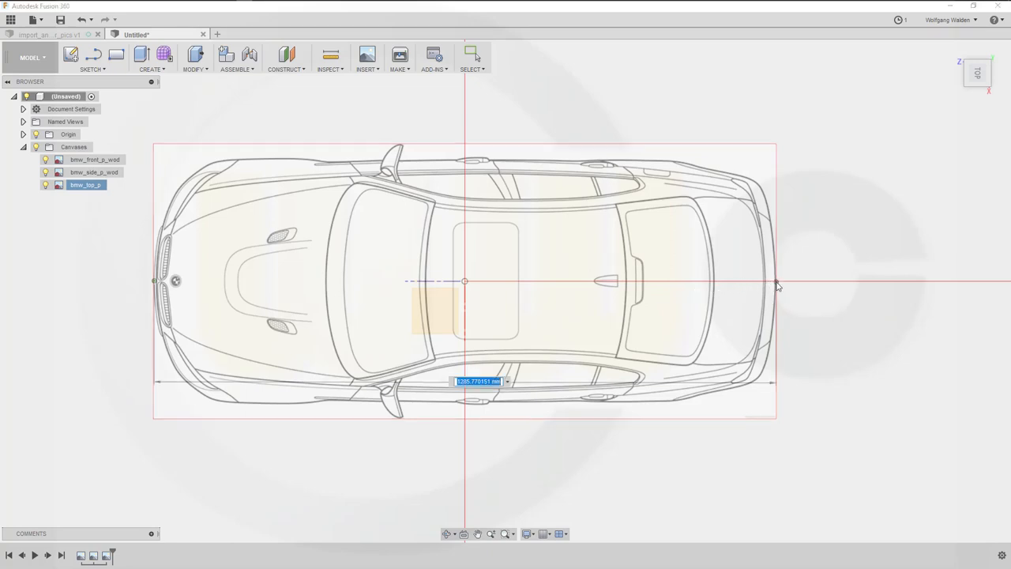
mouse_move(556, 434)
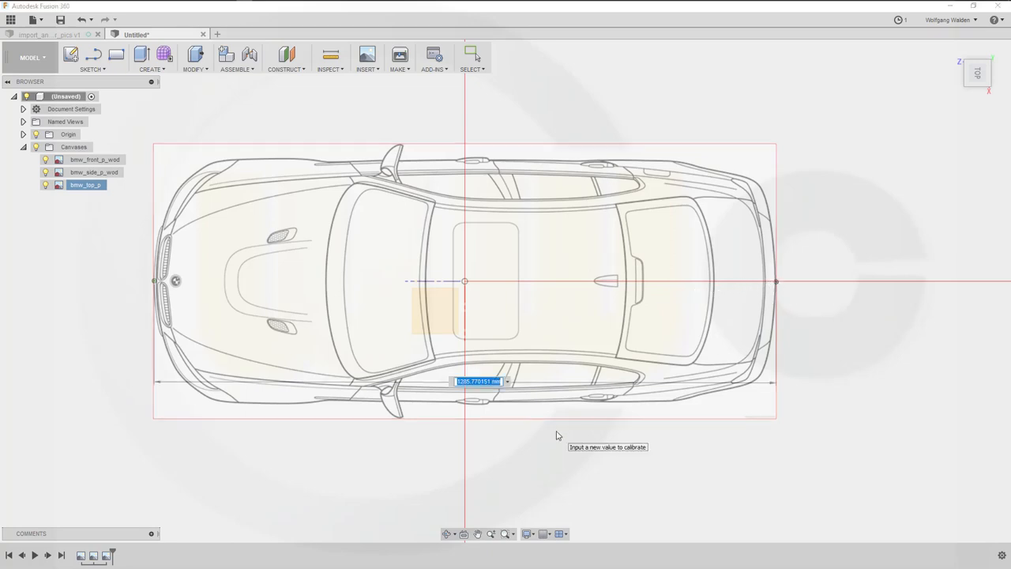
type("45")
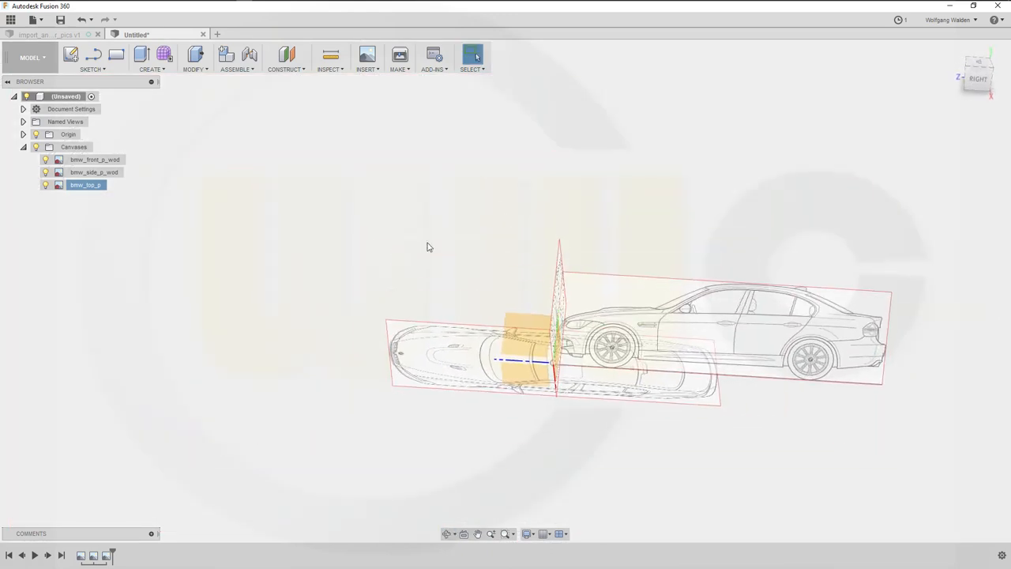
Edit the bmw_top_p canvas, nudging the image along the car's length, and close it
right_click(85, 185)
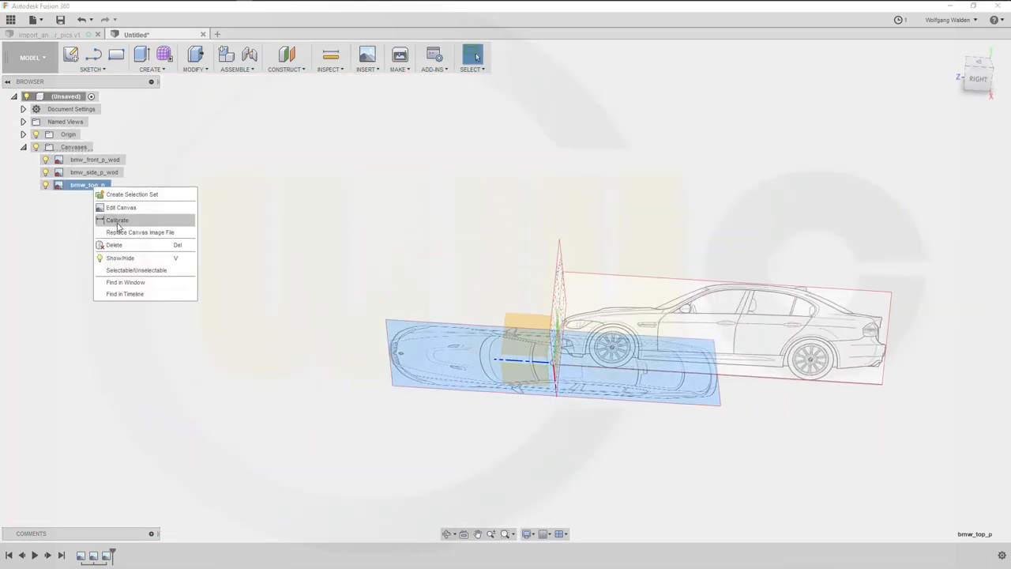
left_click(120, 207)
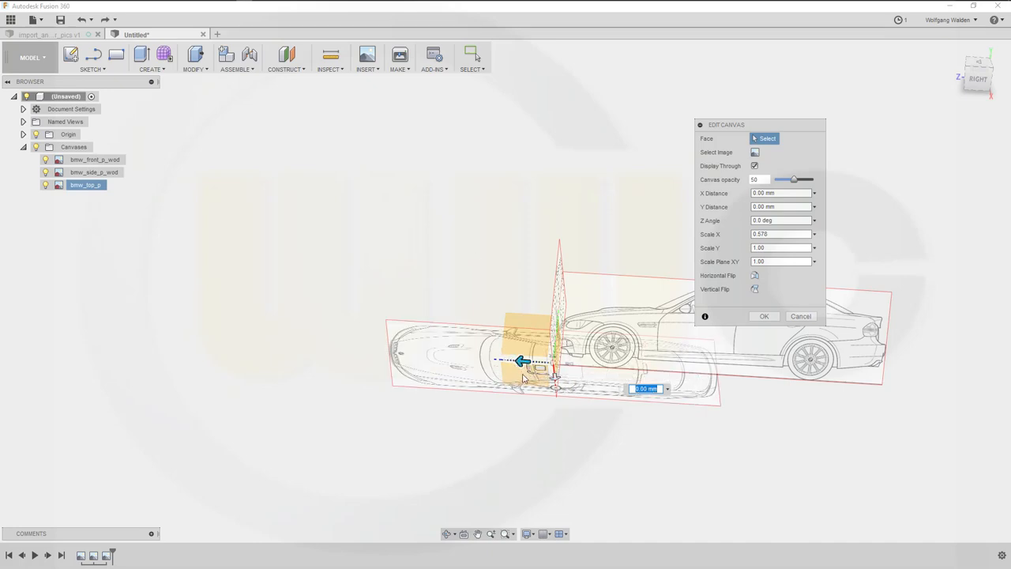
left_click_drag(521, 362, 525, 368)
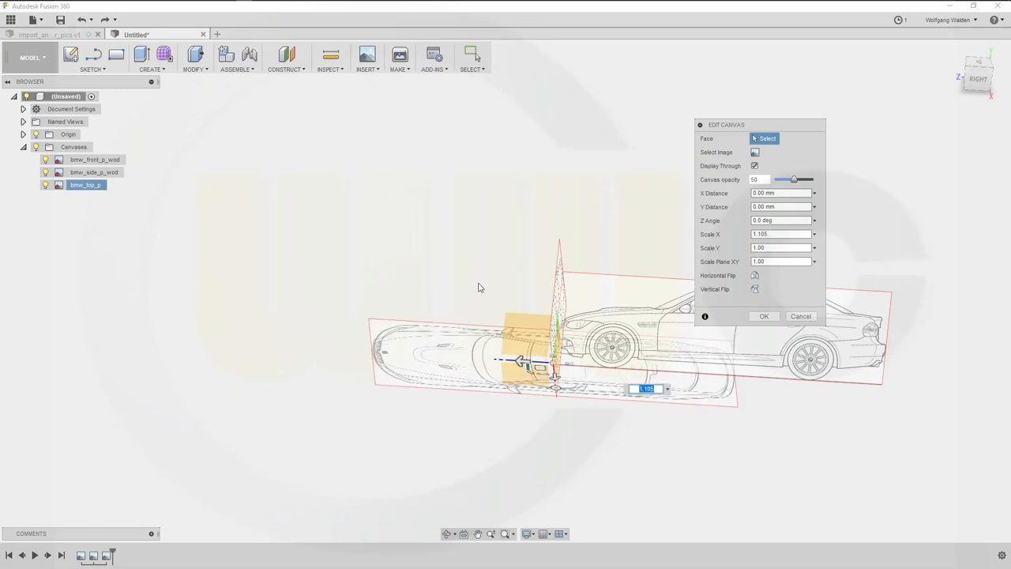
left_click(764, 316)
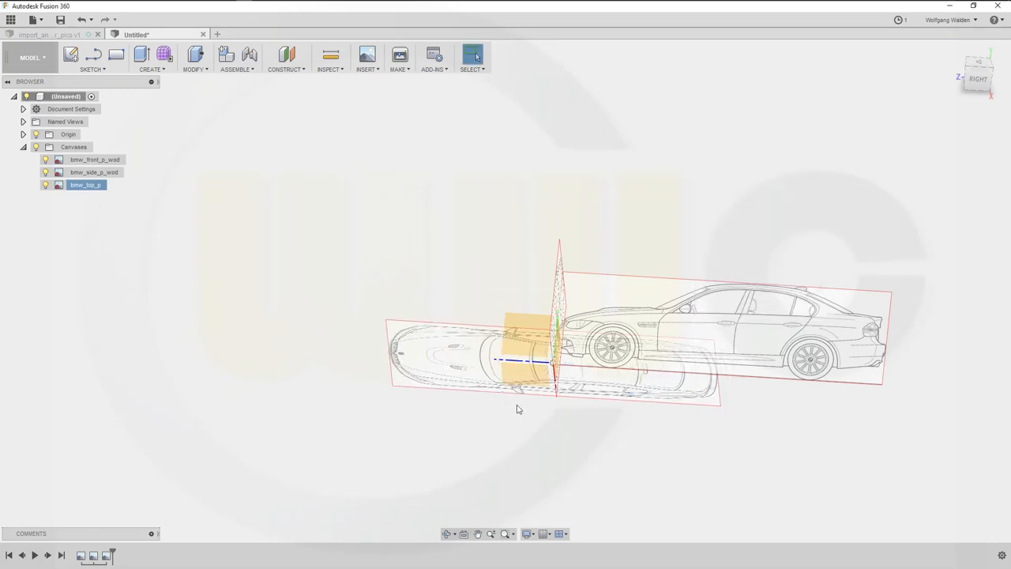
Slide the bmw_top_p canvas to -2300 mm along X under the side view
right_click(81, 185)
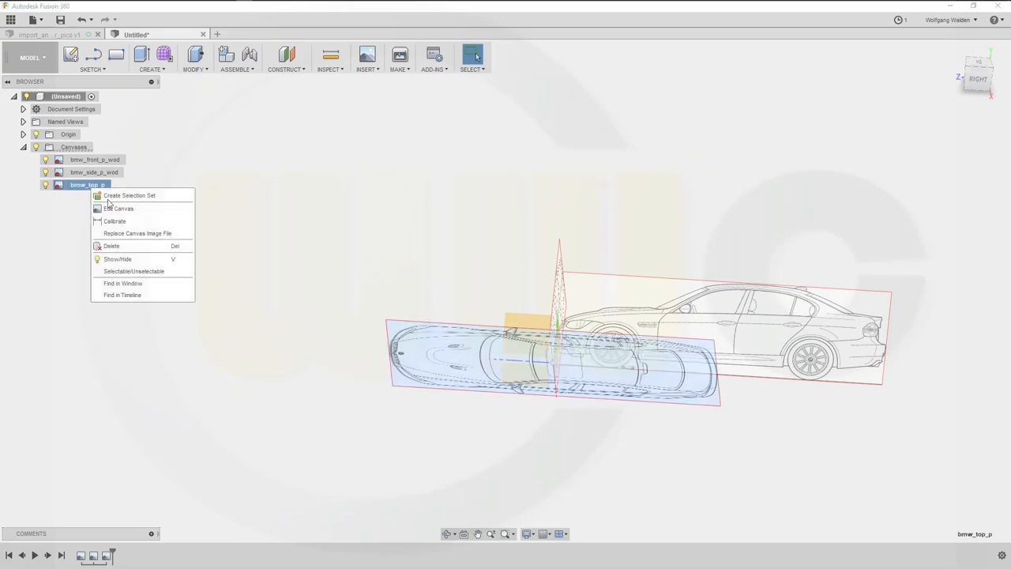
left_click(117, 208)
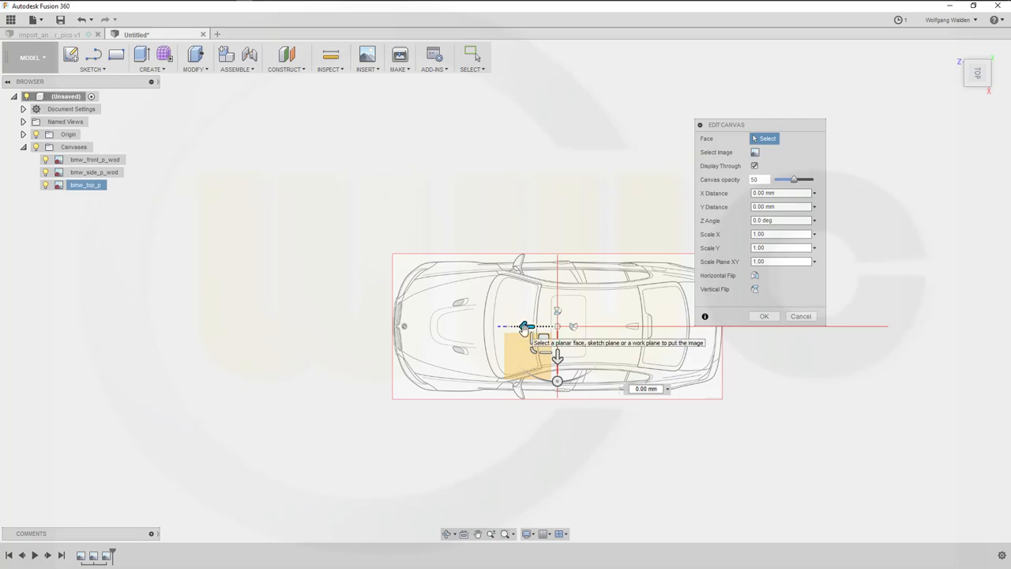
left_click_drag(526, 326, 648, 326)
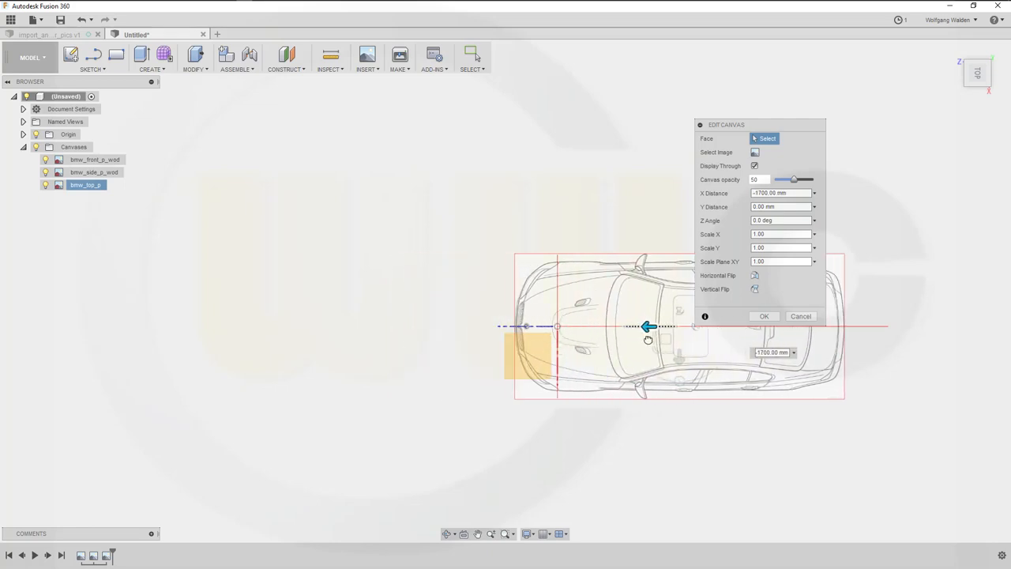
left_click_drag(647, 326, 691, 327)
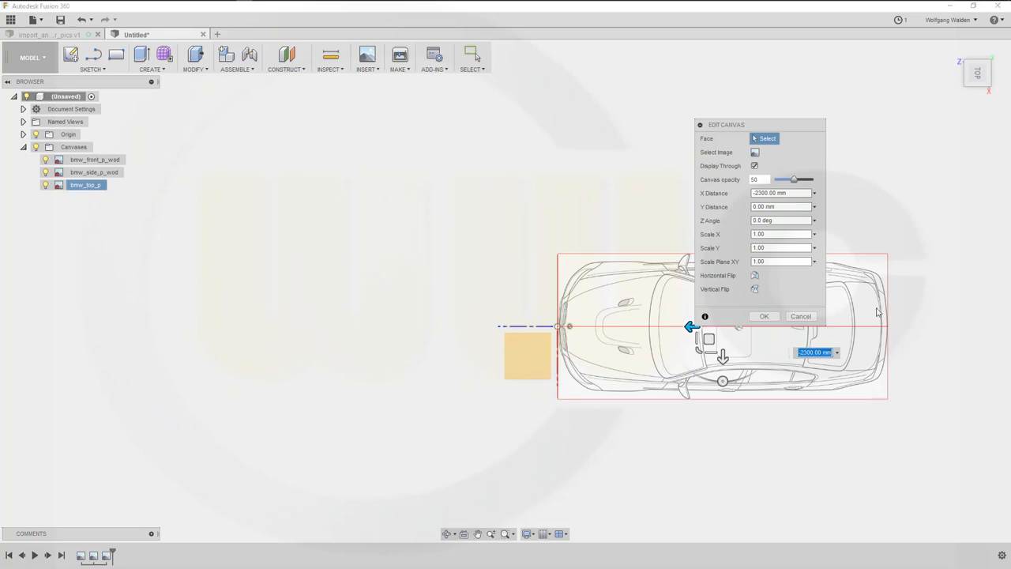
left_click(763, 316)
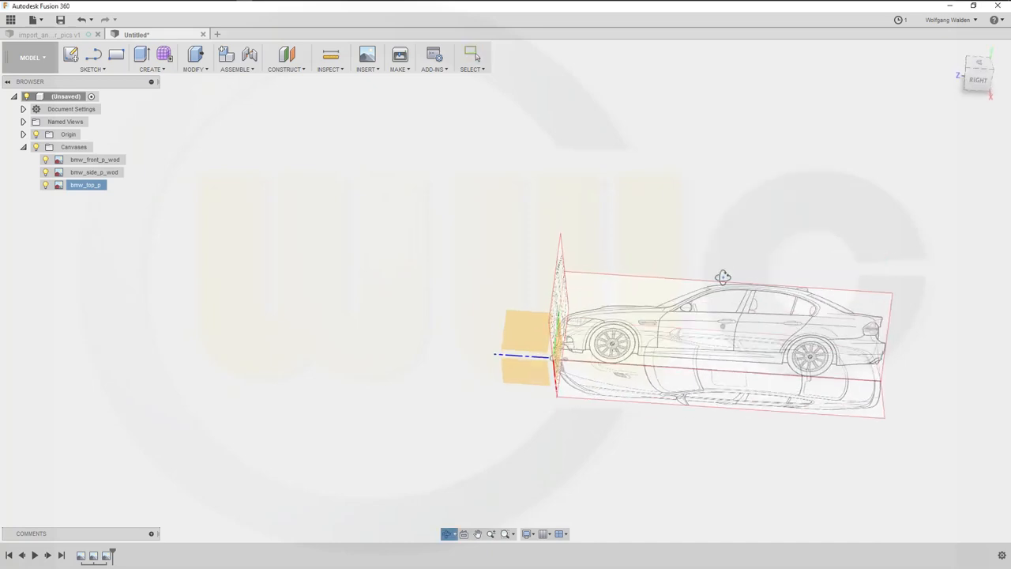
left_click_drag(722, 276, 746, 284)
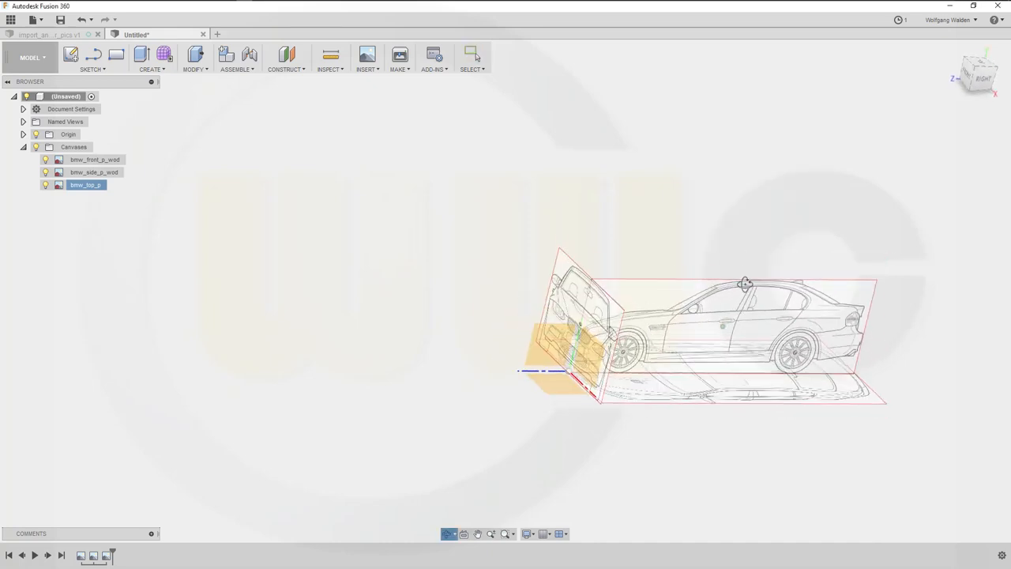
Create a construction plane offset -4580 mm from the XY plane
left_click(286, 55)
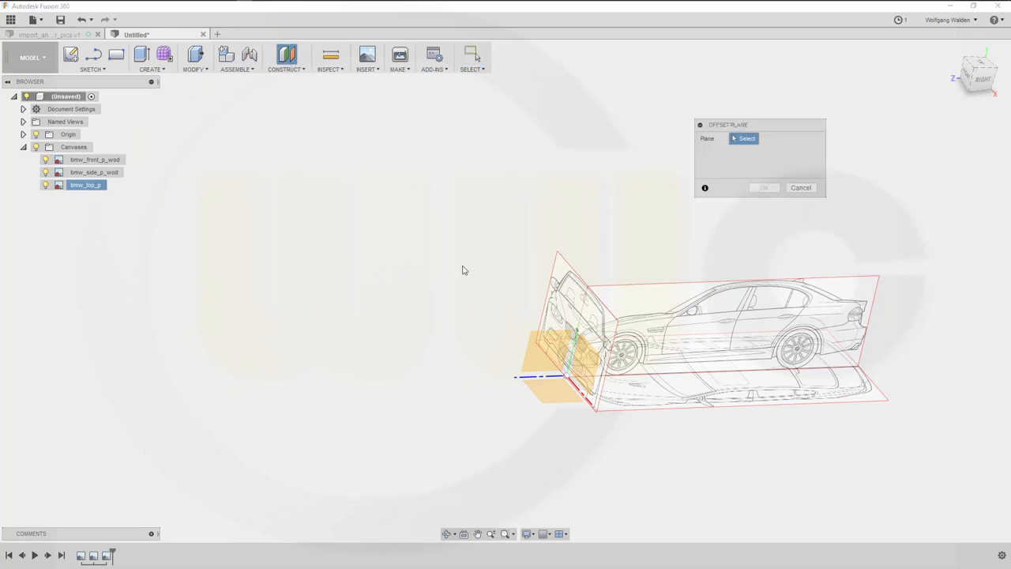
left_click(573, 339)
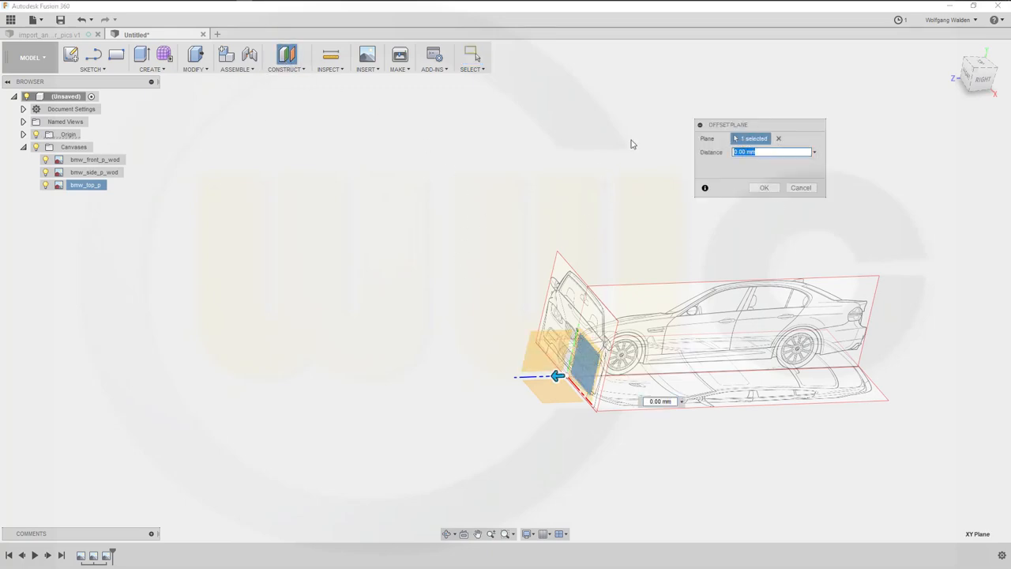
type("-4580")
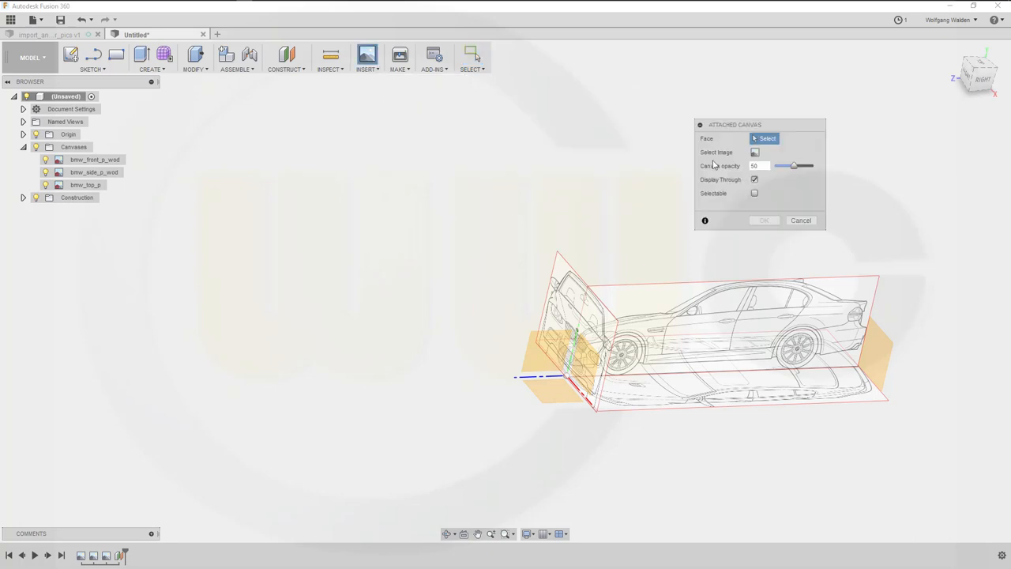
Attach the bmw_back_wod image as a canvas on the -4580 mm offset plane
left_click(883, 363)
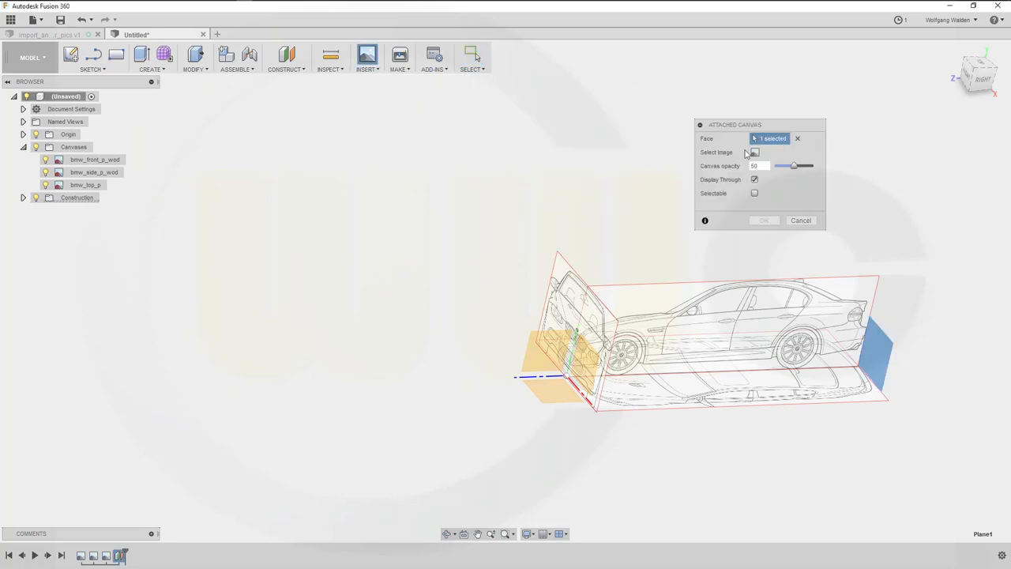
left_click(754, 152)
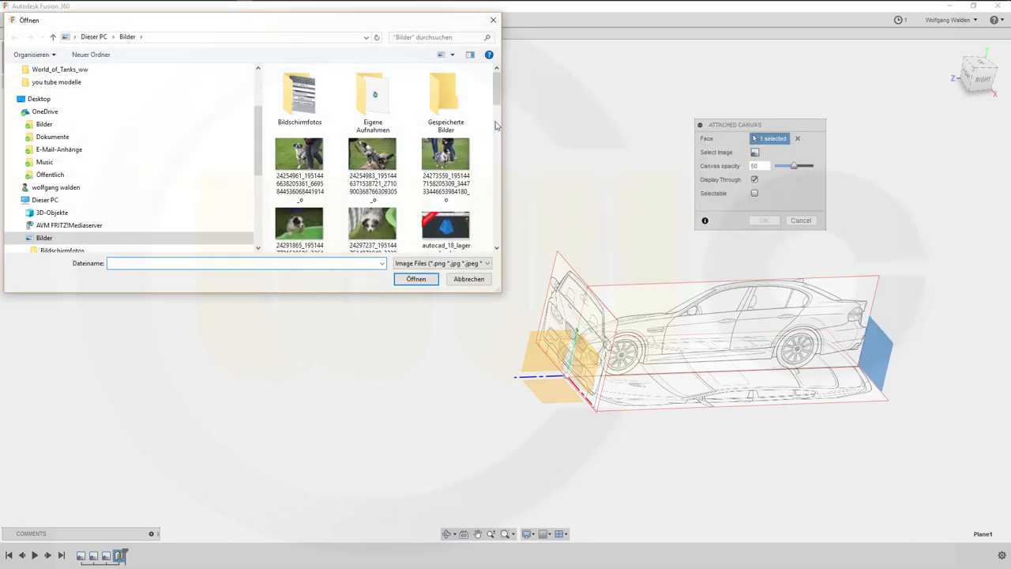
scroll("down", 3)
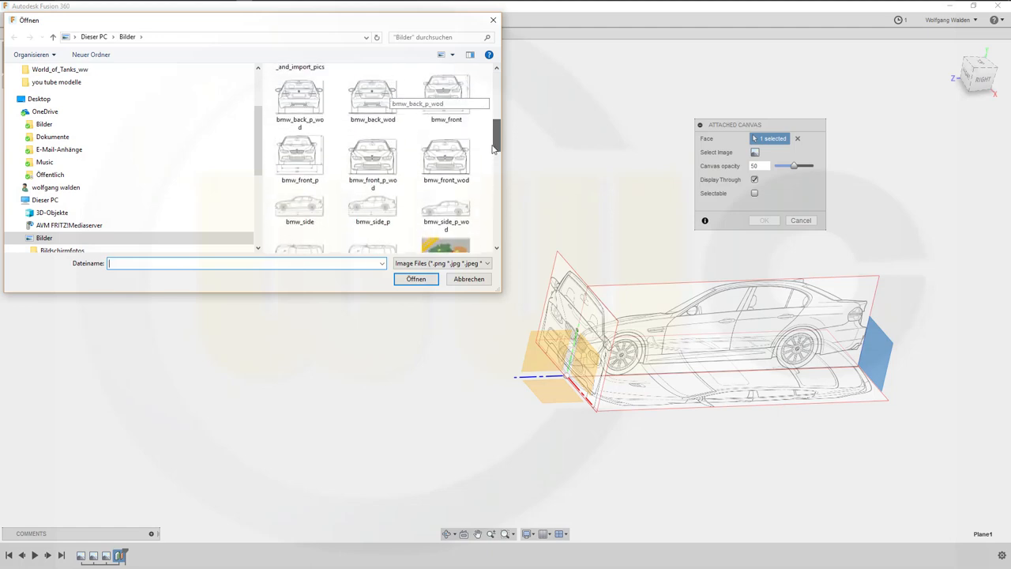
left_click(372, 95)
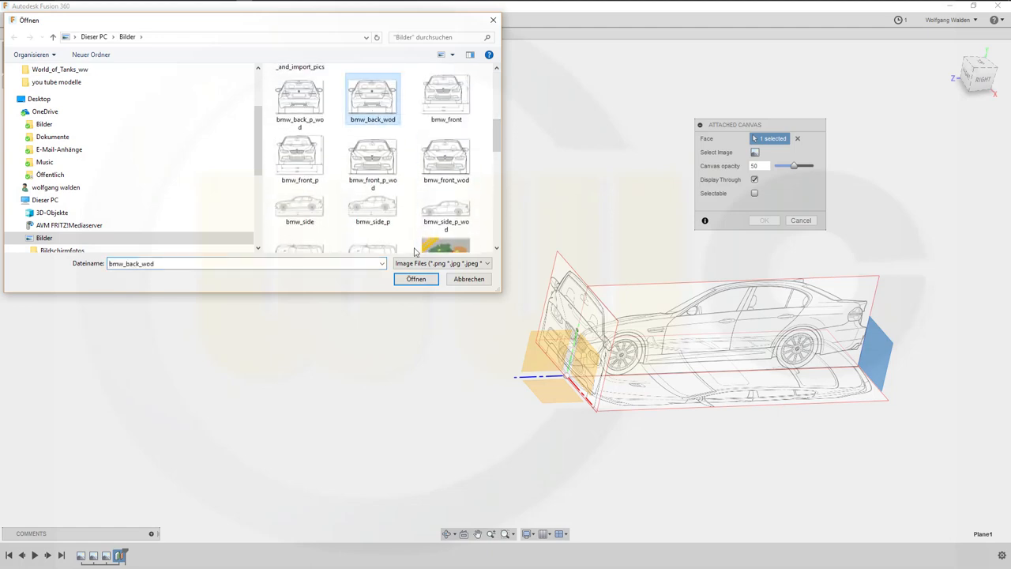
left_click(416, 278)
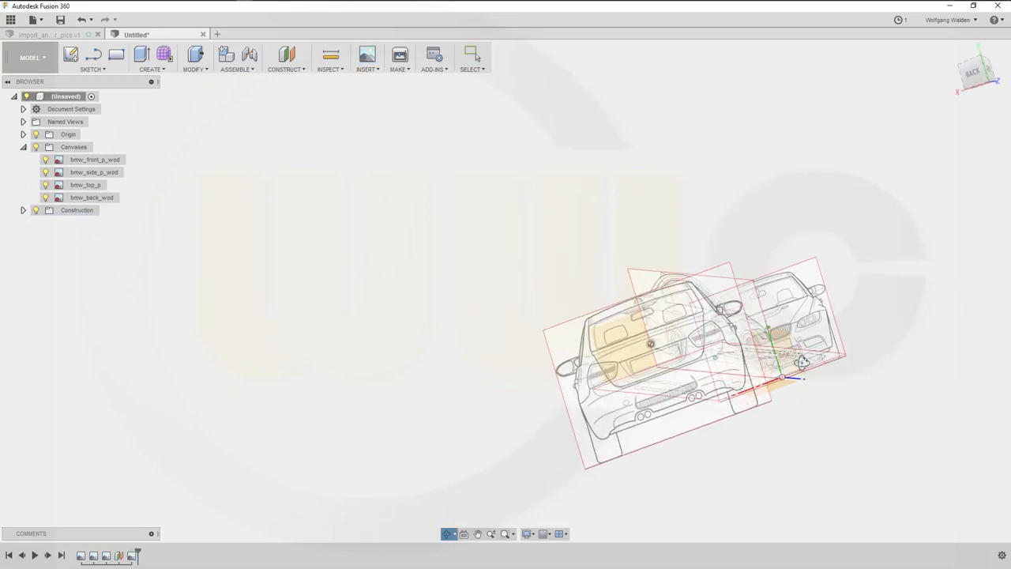
Face the BACK view and calibrate bmw_back_wod to match the front view's size
left_click(974, 76)
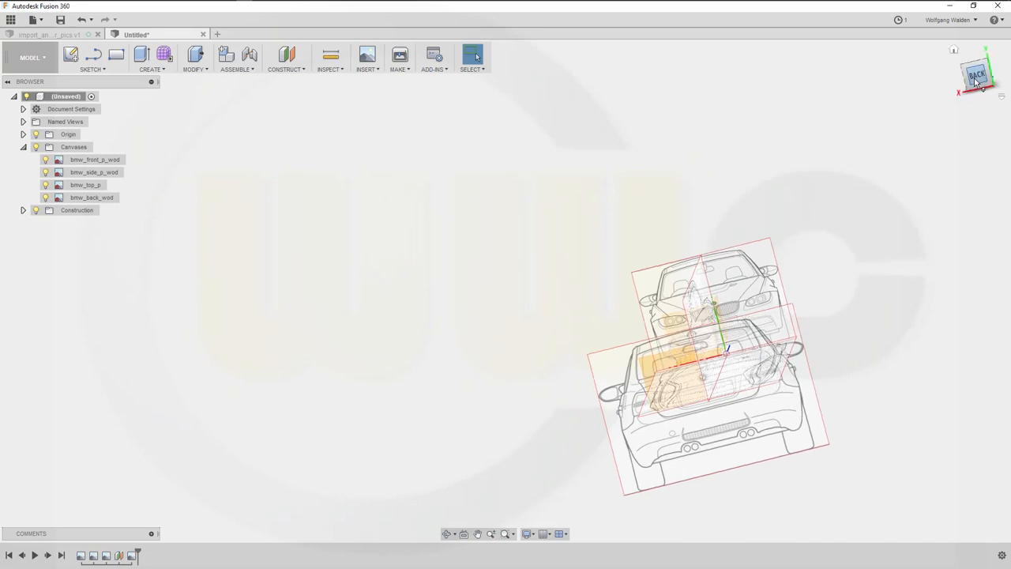
left_click(974, 75)
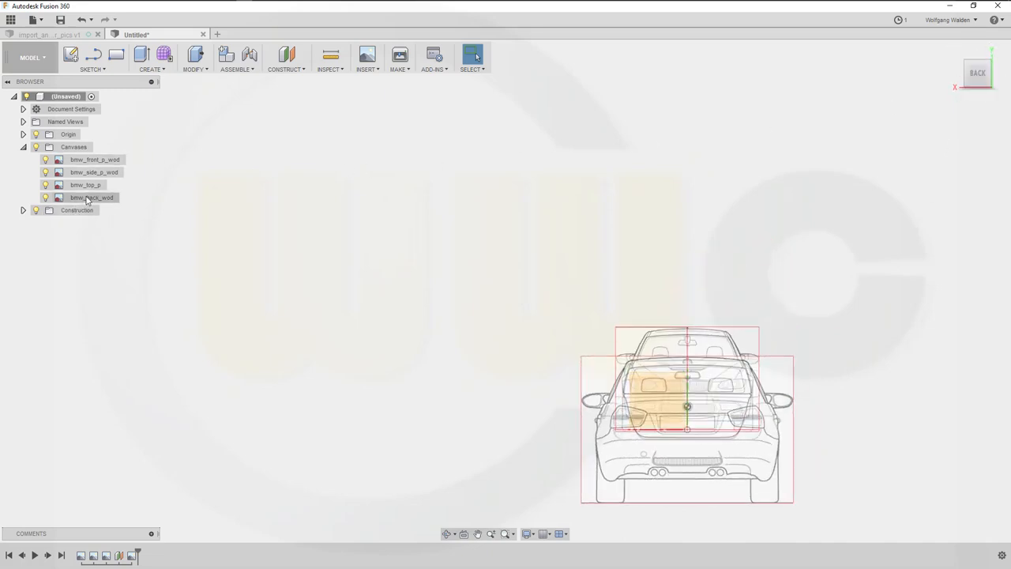
left_click(88, 198)
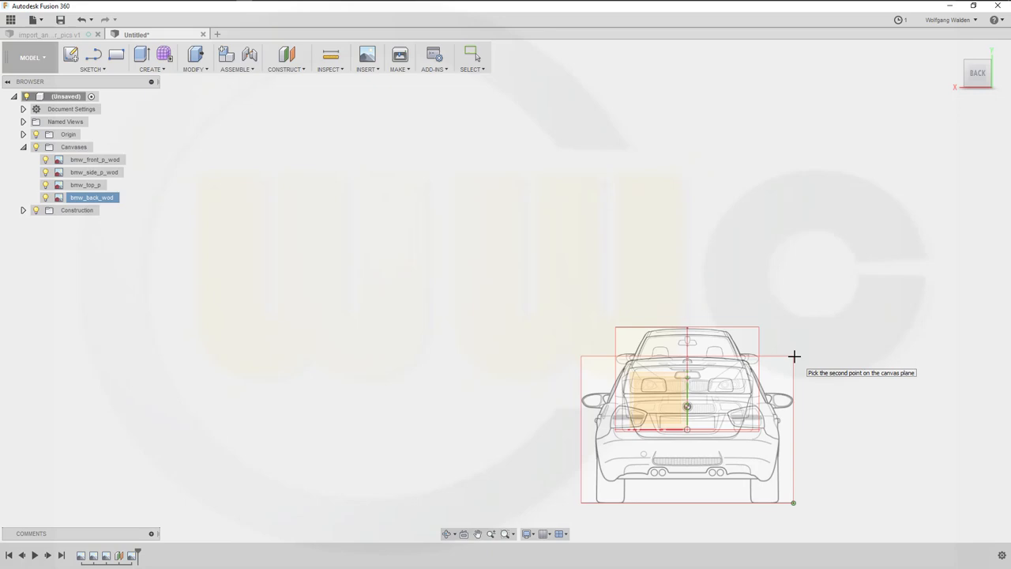
left_click(793, 356)
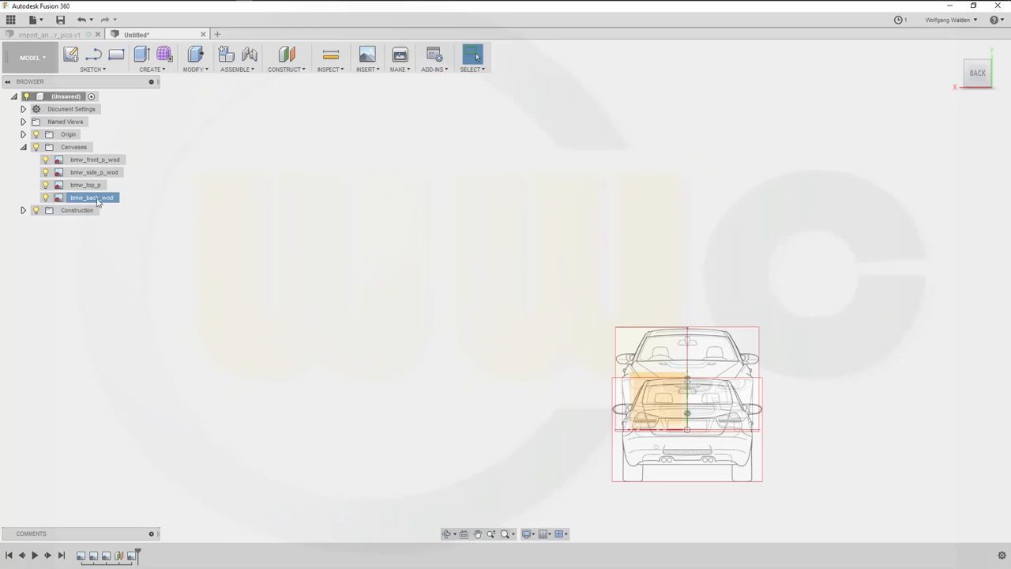
double_click(90, 197)
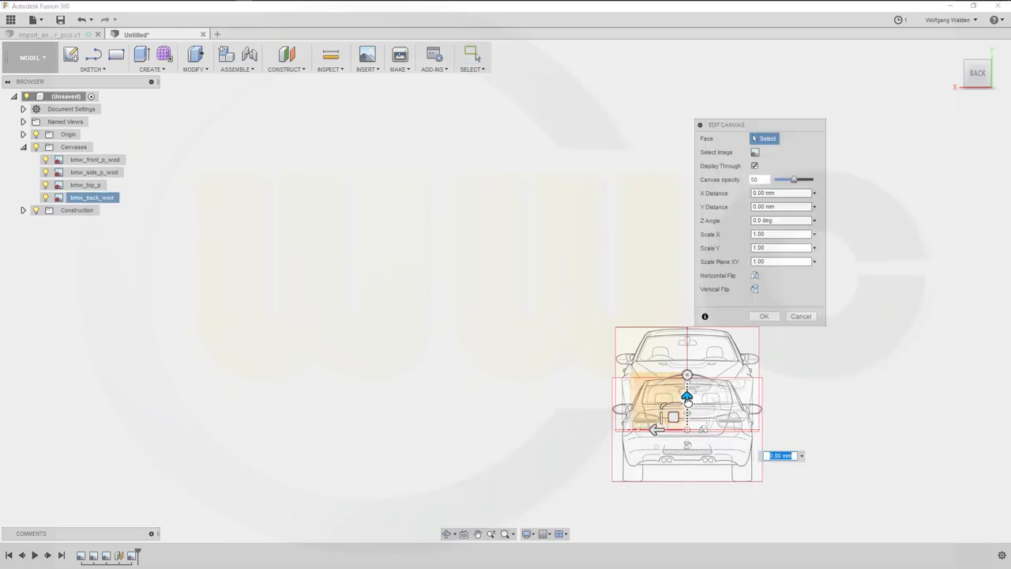
Drag the bmw_back_wod canvas upward until it aligns with the front blueprint
left_click_drag(687, 399, 688, 355)
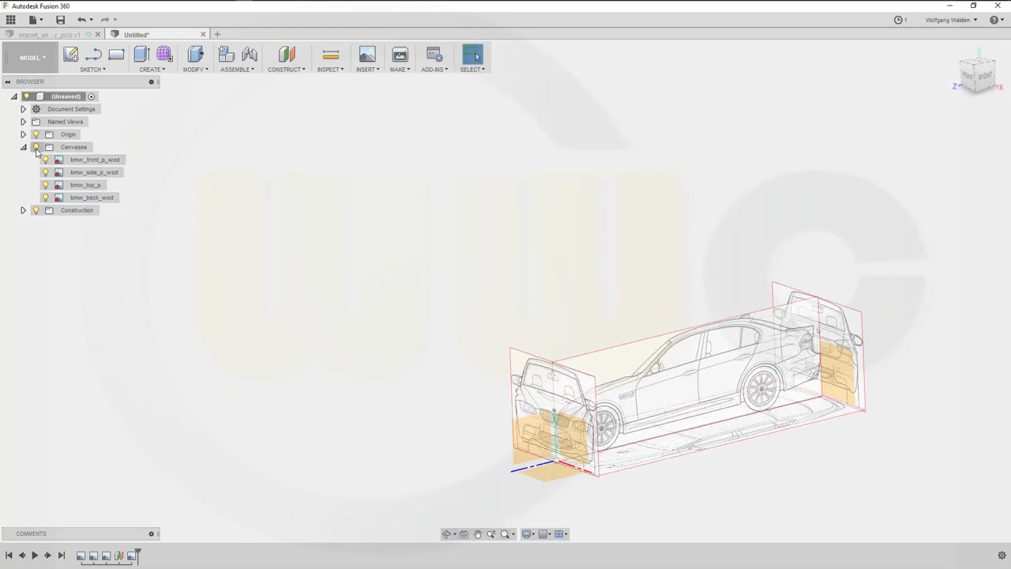
Hide the Origin and Construction items and orbit around the four-canvas box
left_click(75, 209)
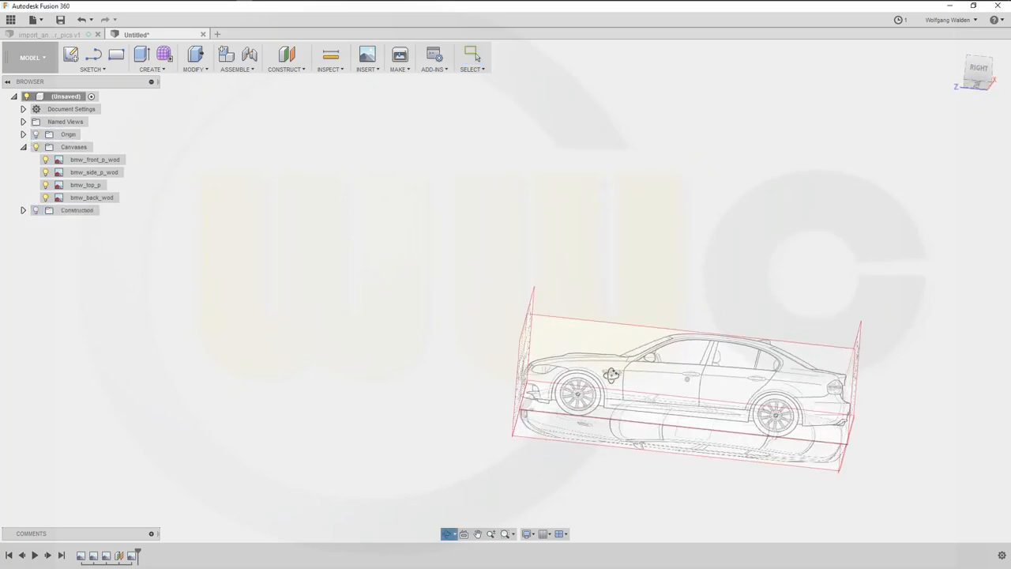
left_click_drag(613, 375, 794, 452)
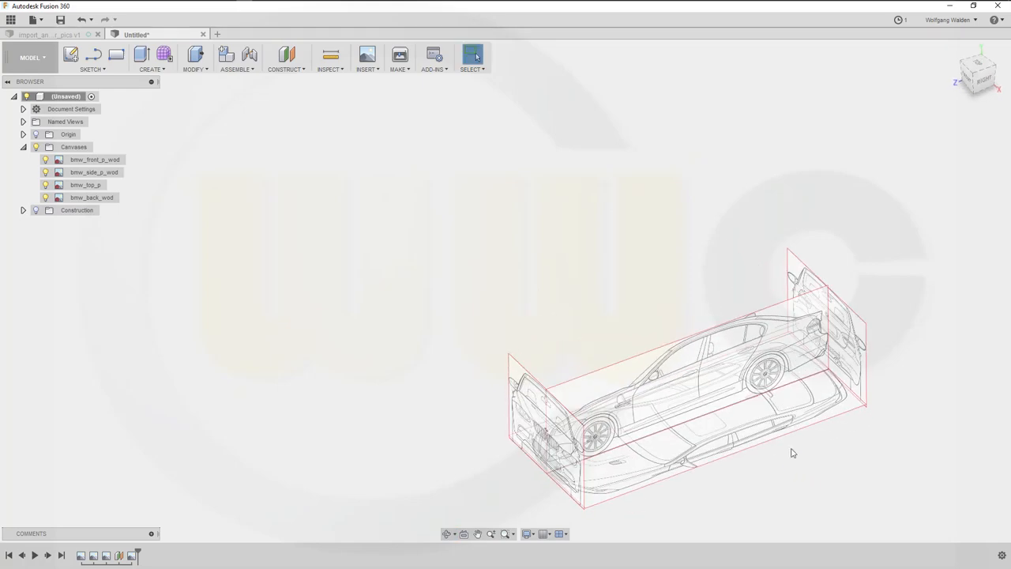